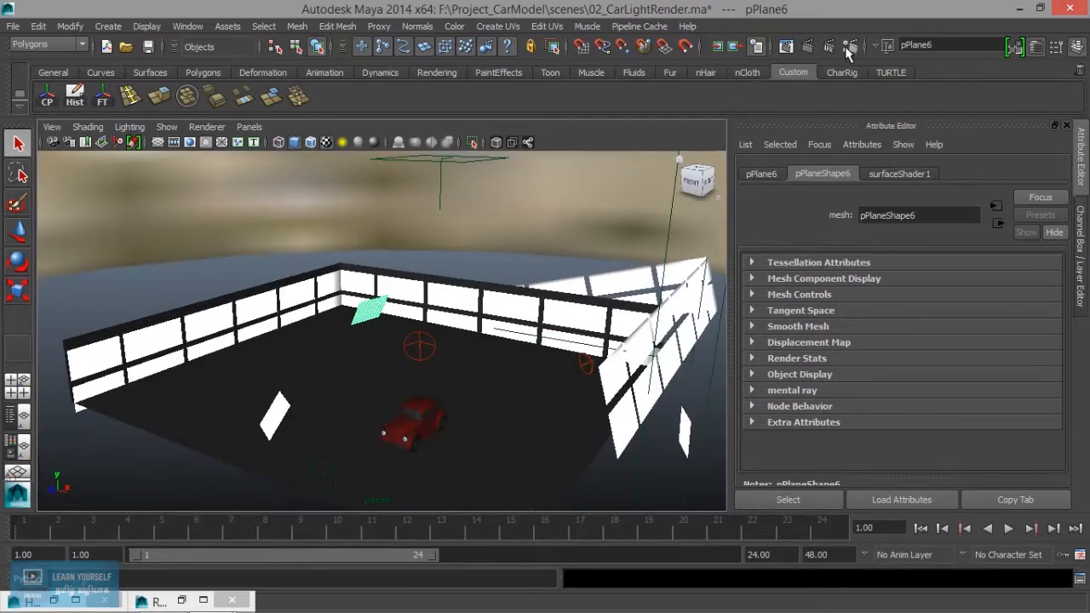
# - Bring up the Render Settings window with mental ray as the renderer
pyautogui.click(851, 45)
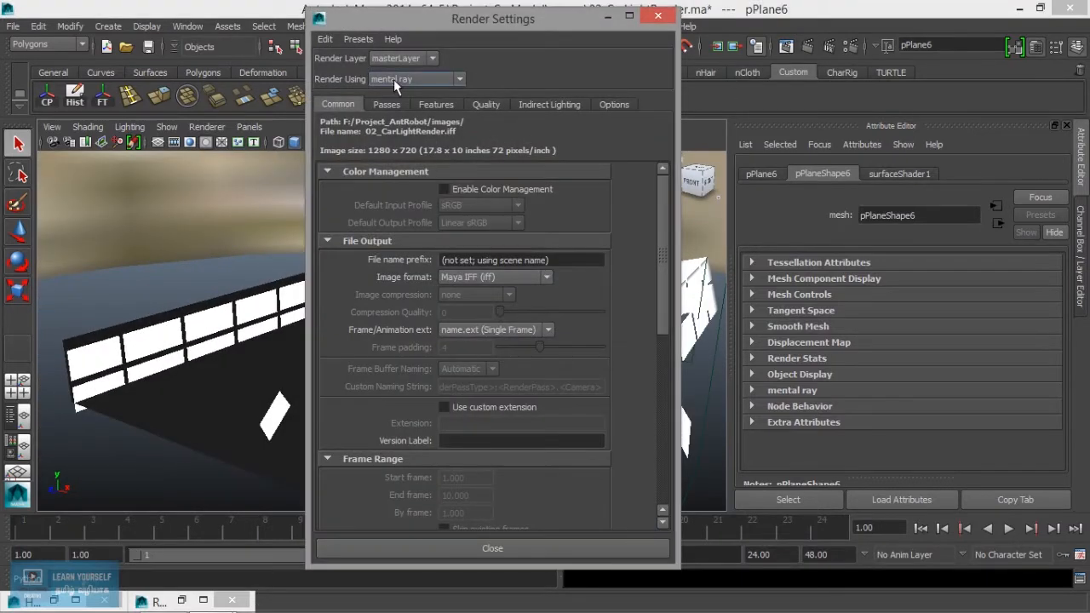
pyautogui.moveTo(497, 286)
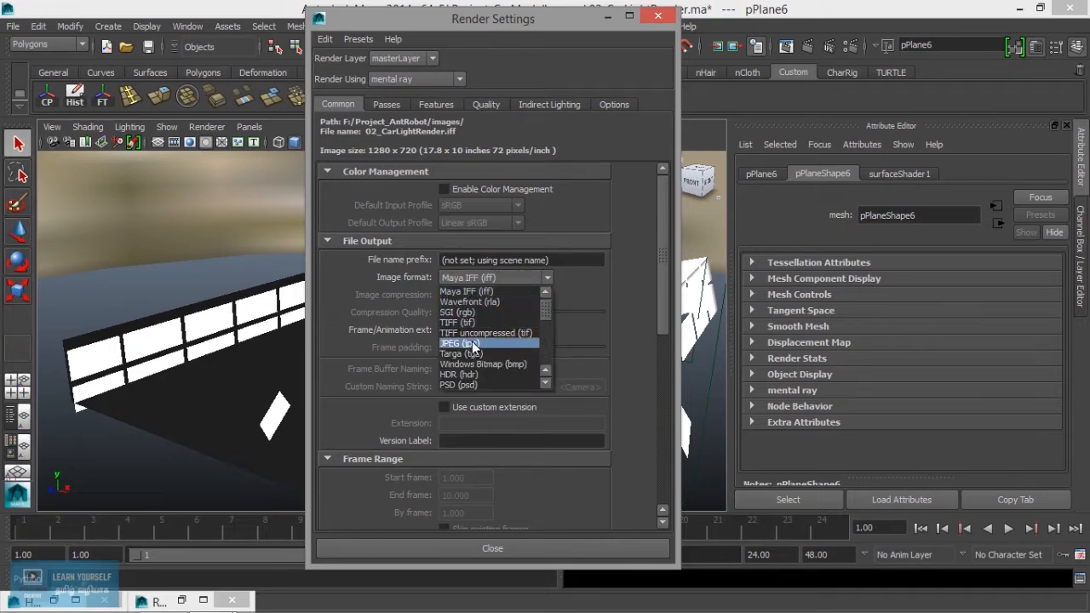
# - Choose TIFF uncompressed output and set the file name prefix to CarStudioLight
pyautogui.click(487, 332)
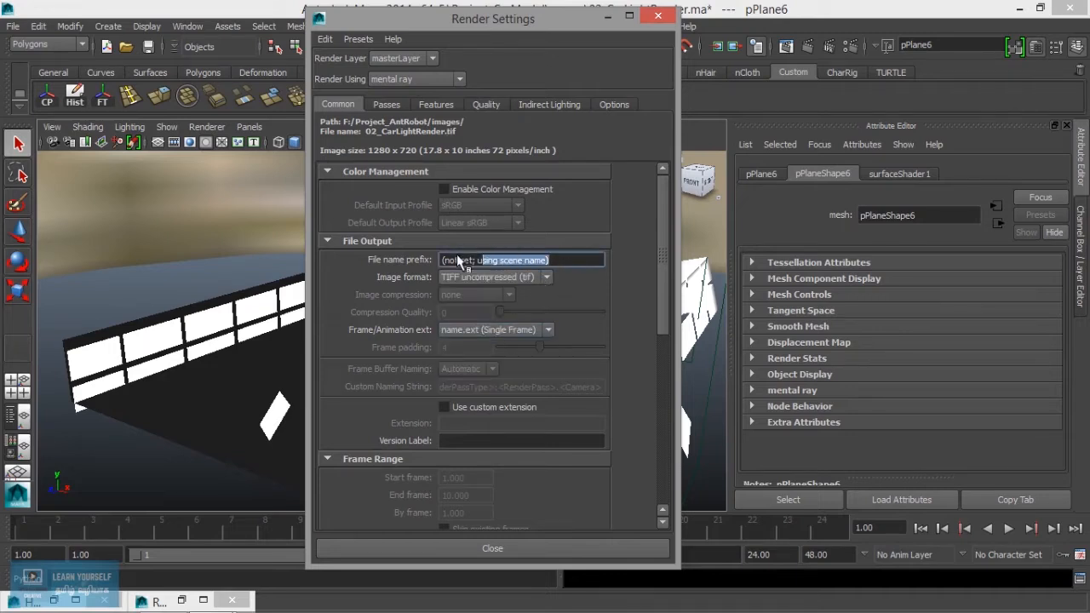
pyautogui.write('C')
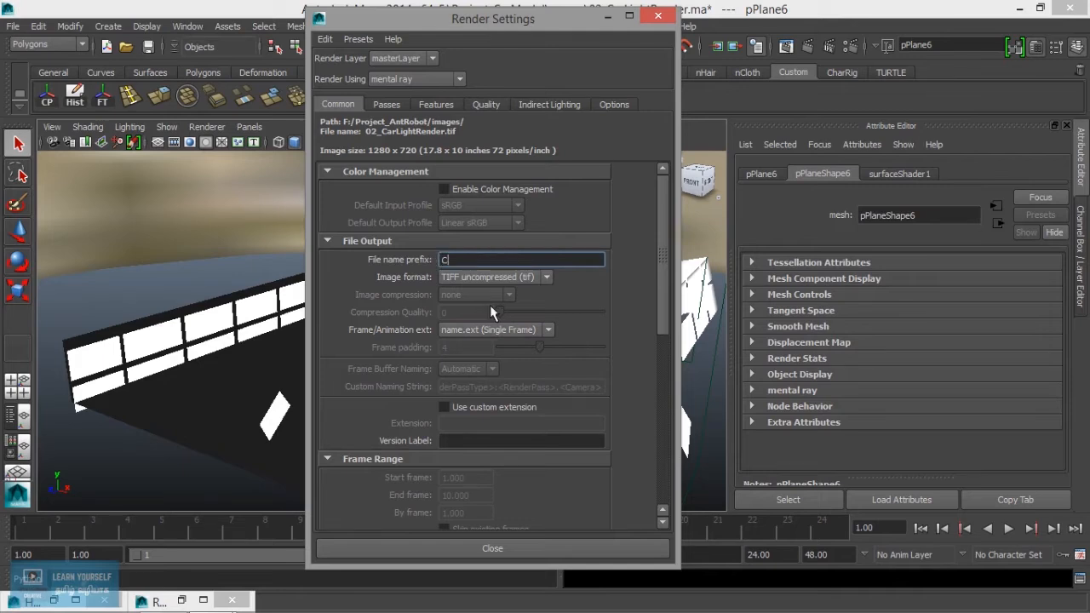
pyautogui.write('arInt')
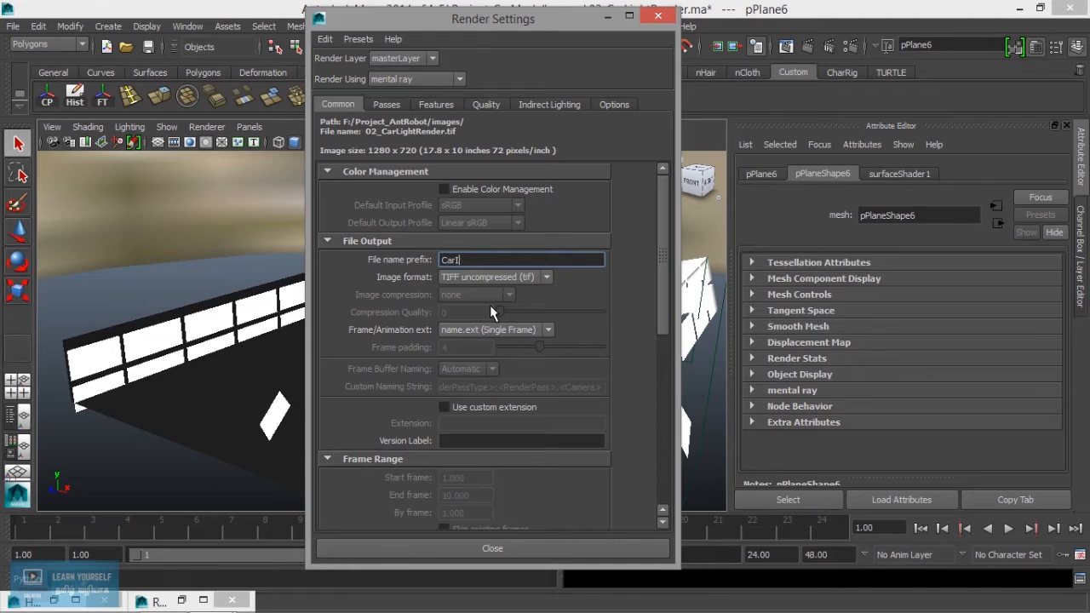
pyautogui.press('Backspace')
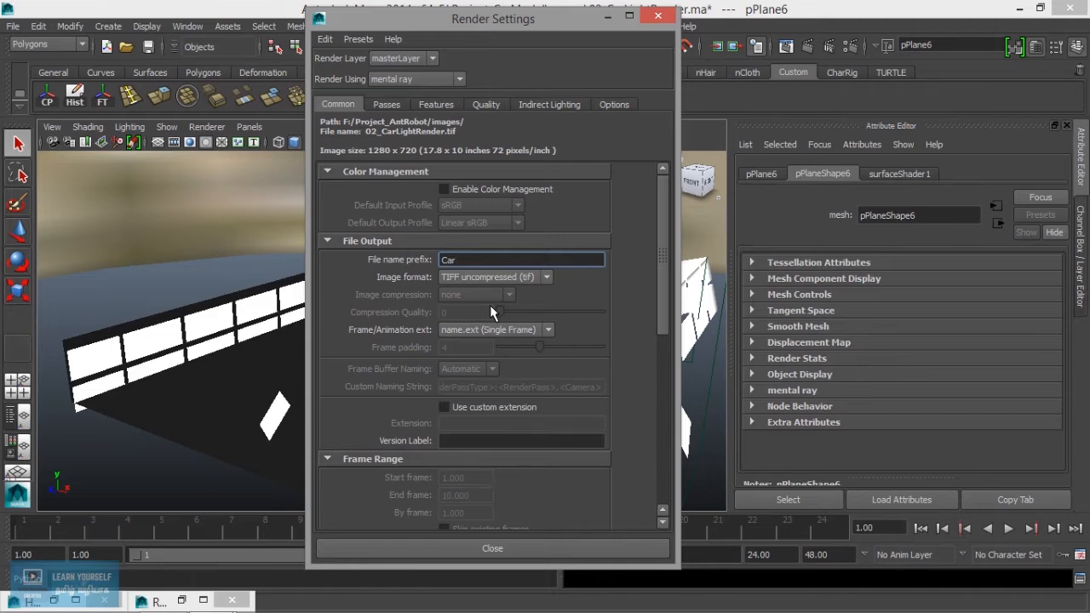
pyautogui.click(521, 258)
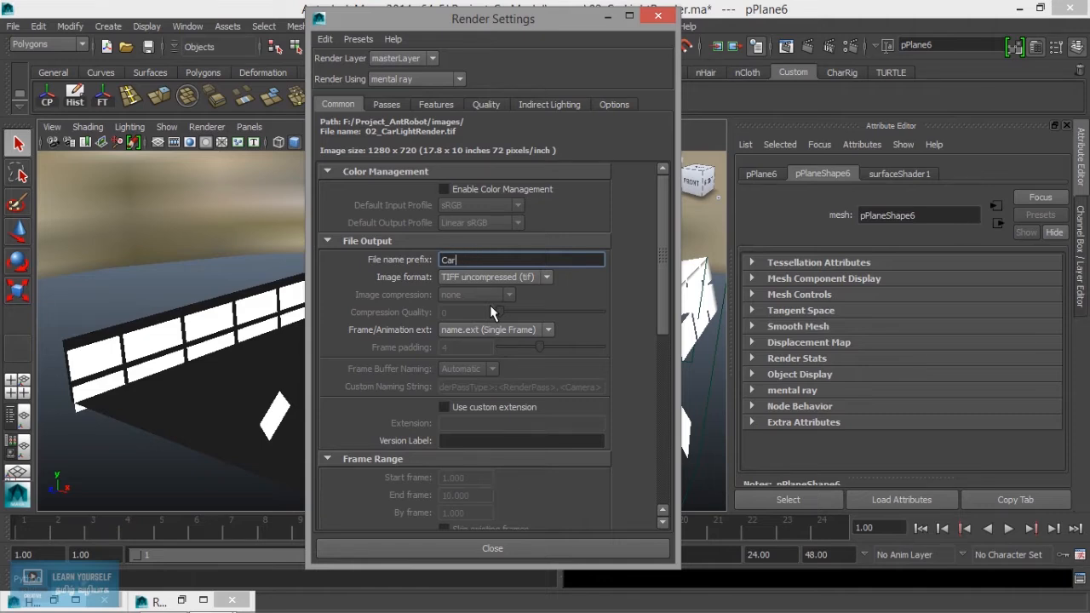
pyautogui.write('Stude')
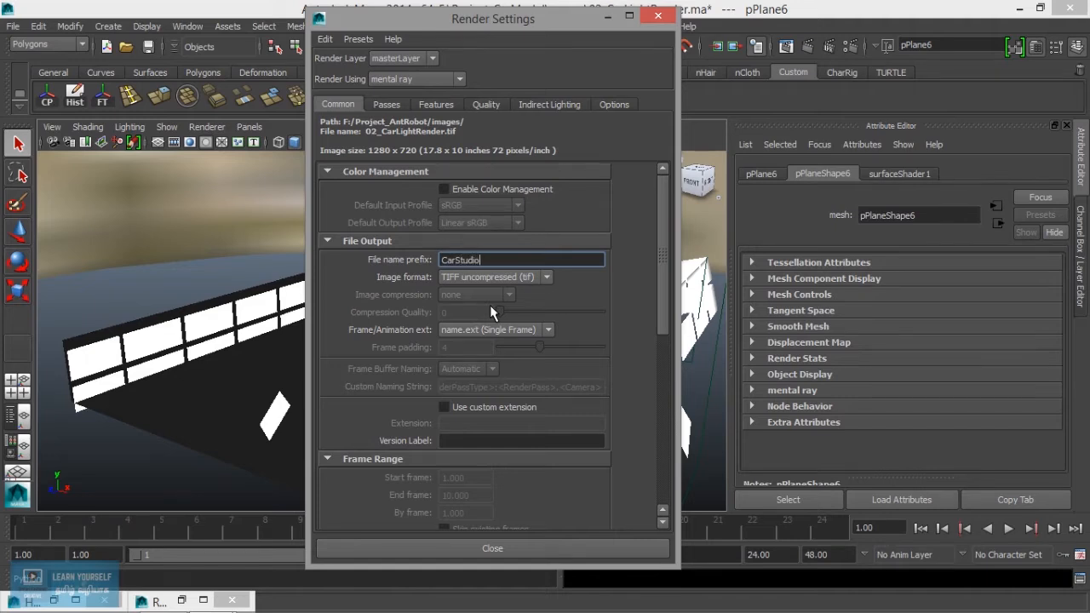
pyautogui.write('Light')
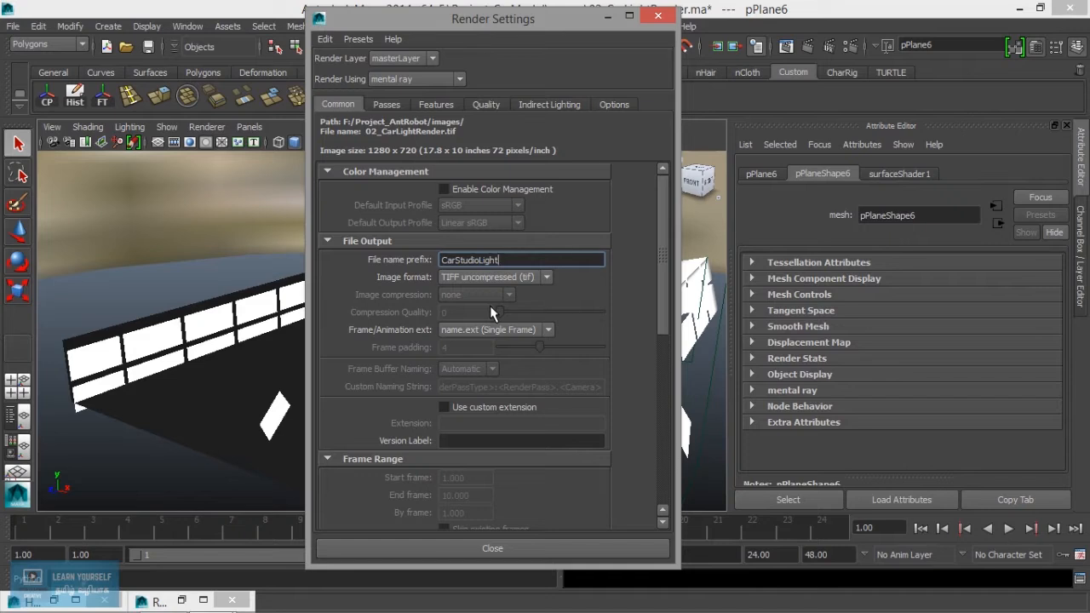
pyautogui.moveTo(612, 322)
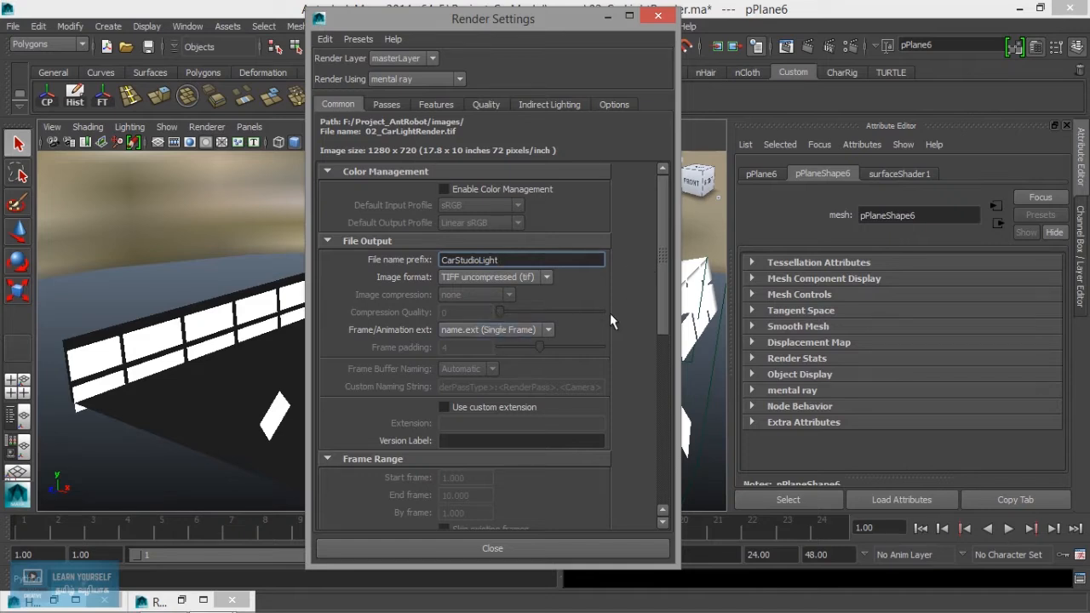
pyautogui.moveTo(538, 433)
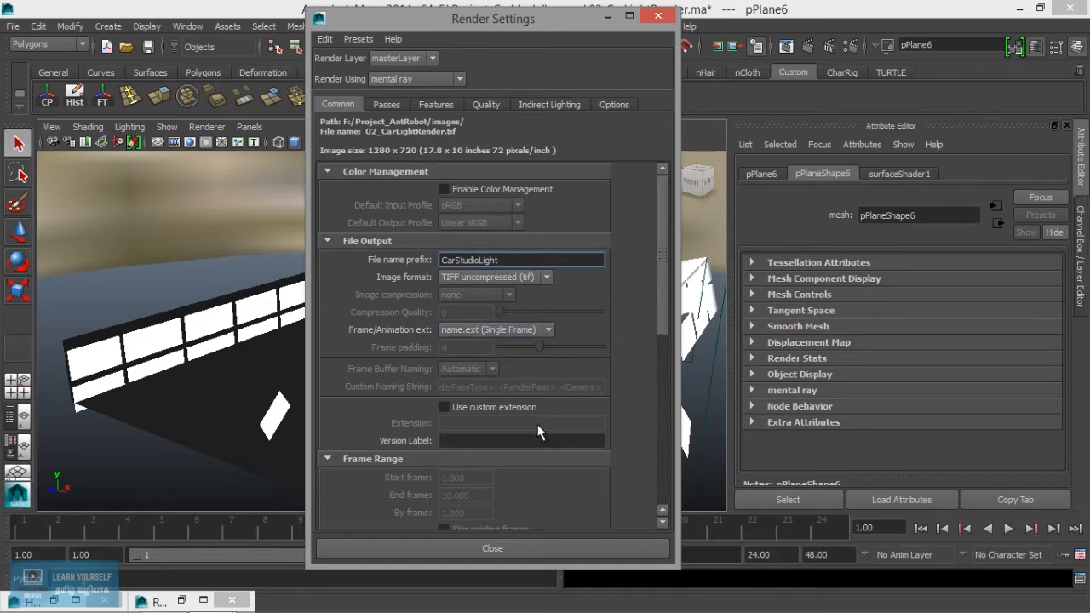
pyautogui.click(521, 439)
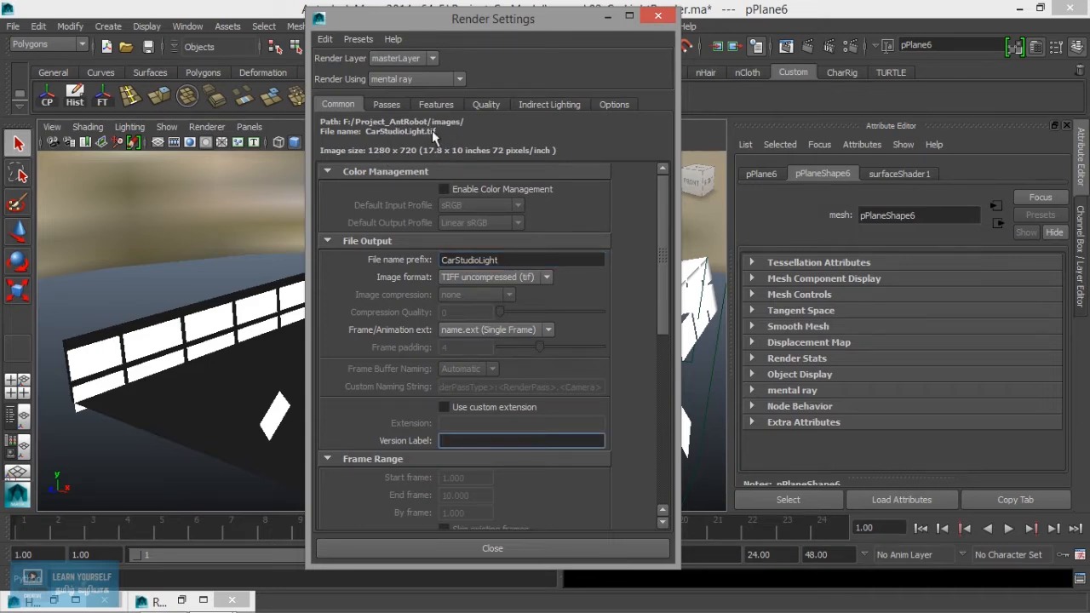
# - Use name.#.ext frame numbering, RenderCam1 as renderable camera, and enter 90 ppi resolution
pyautogui.scroll(-3)
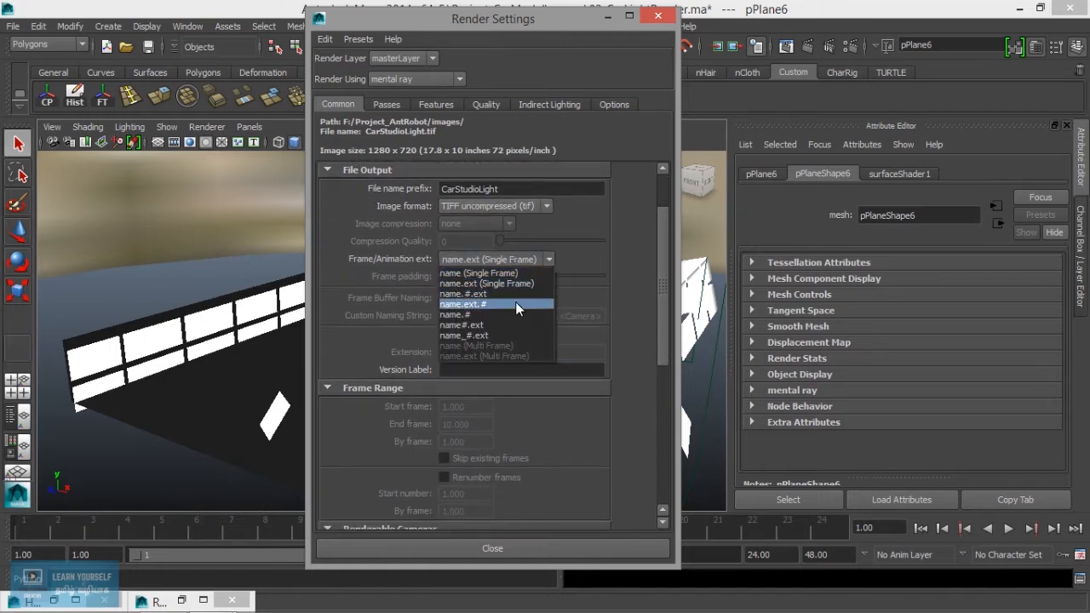
pyautogui.click(463, 303)
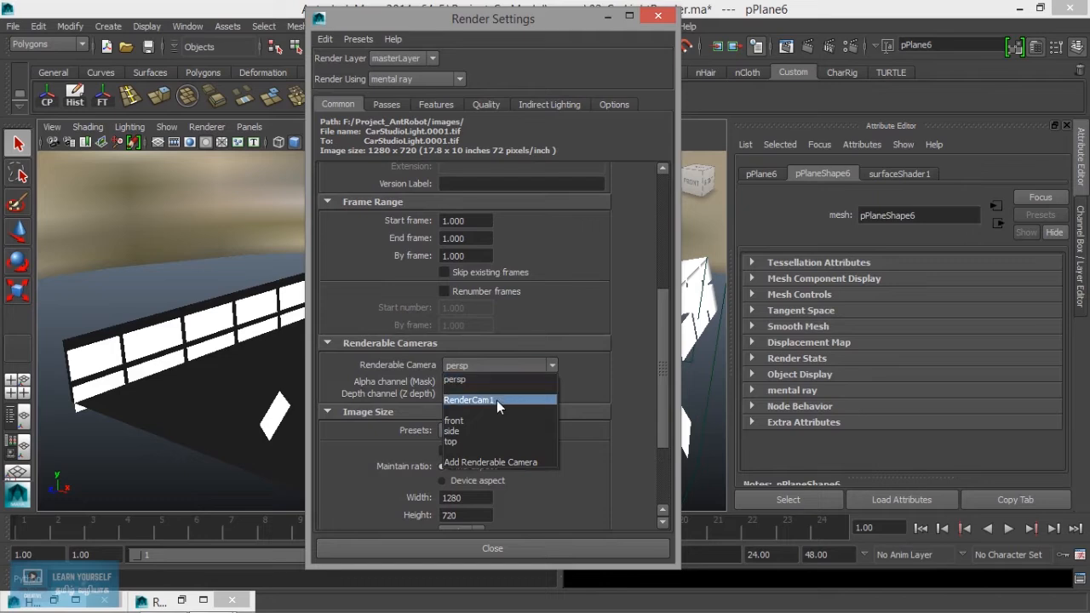
pyautogui.click(470, 398)
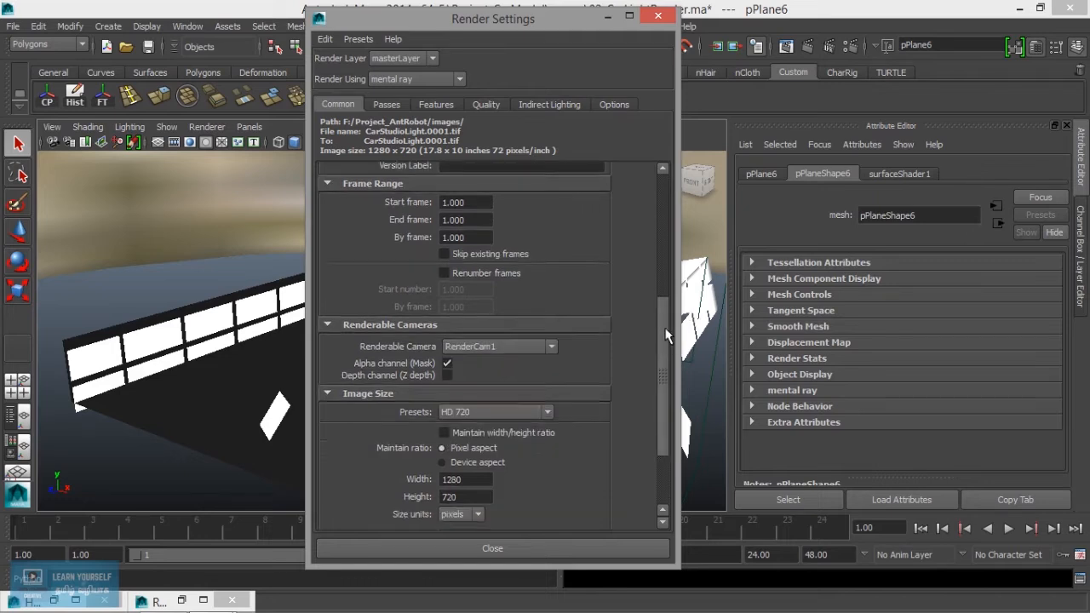
pyautogui.scroll(-3)
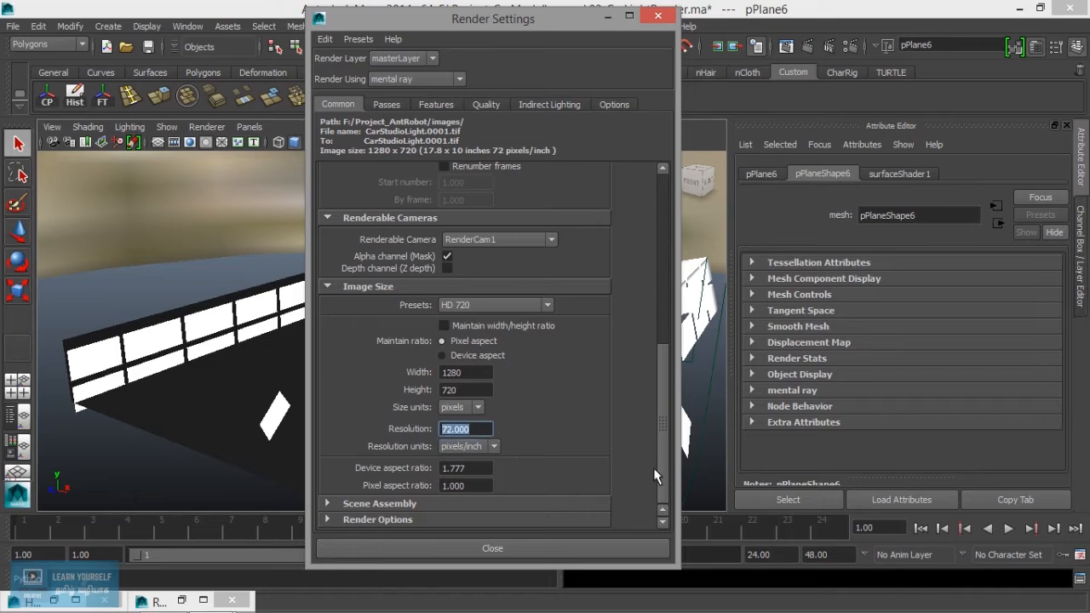
pyautogui.write('90')
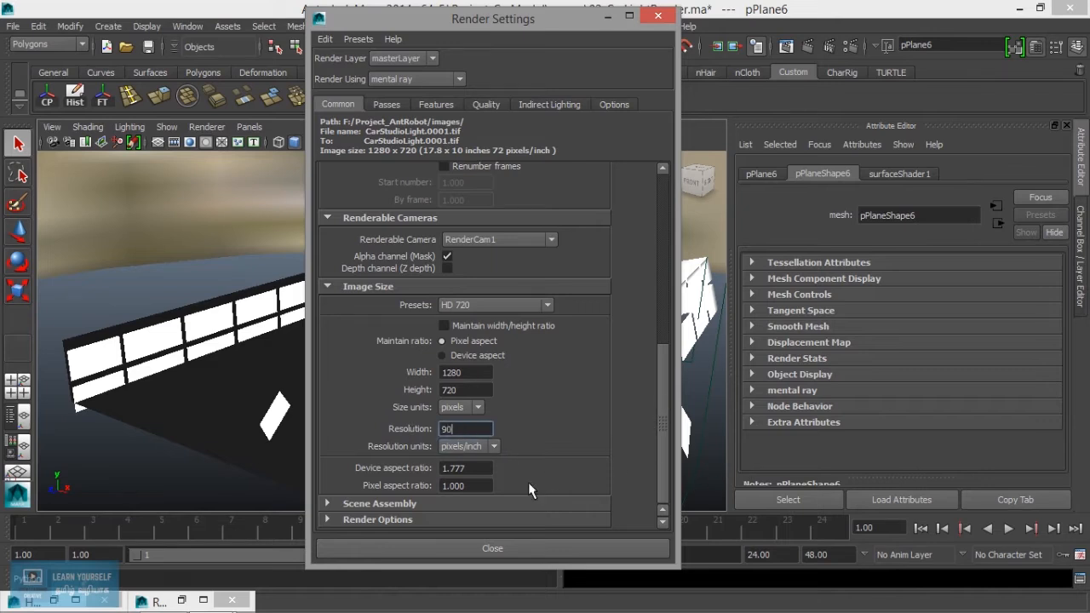
# - Commit the 90 ppi resolution and review the mental ray Features settings
pyautogui.click(385, 104)
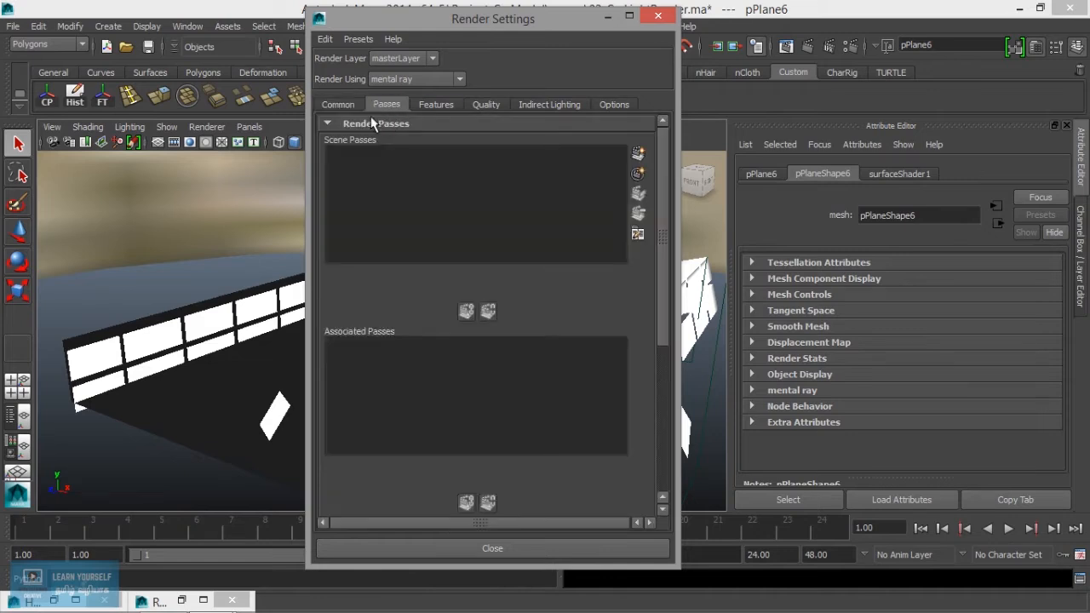
pyautogui.click(337, 104)
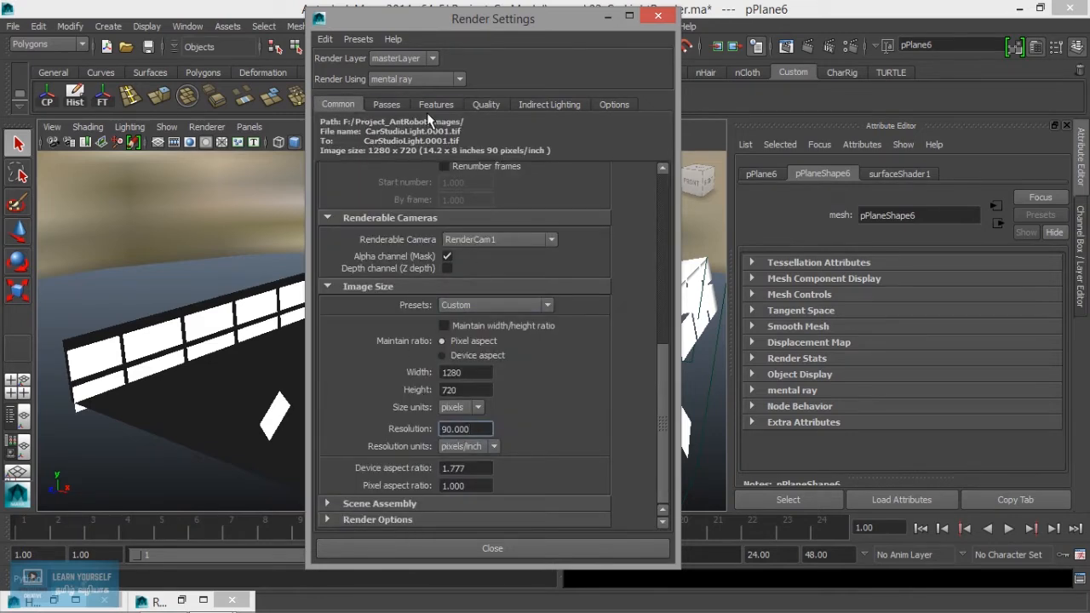
pyautogui.click(436, 103)
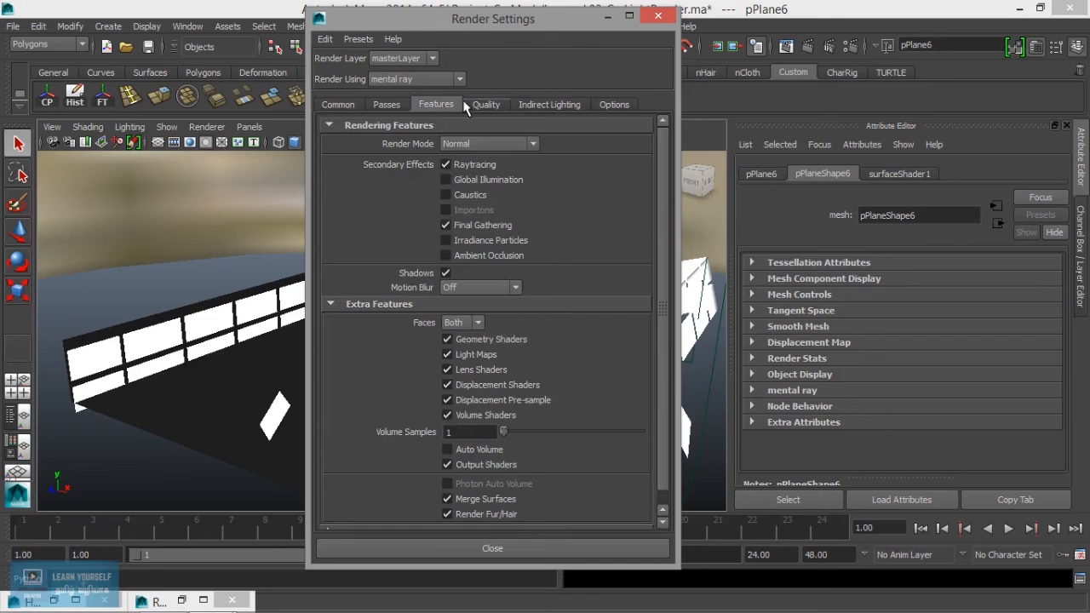
pyautogui.scroll(-3)
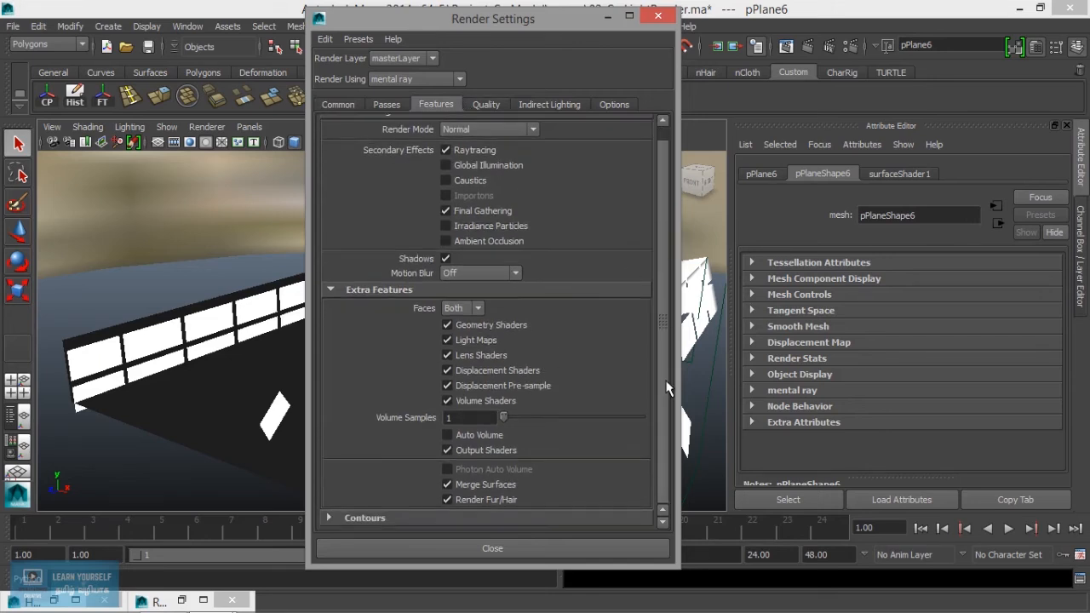
# - On Quality, switch to Legacy Sampling Mode and raise Max Sample Level to 2
pyautogui.click(486, 103)
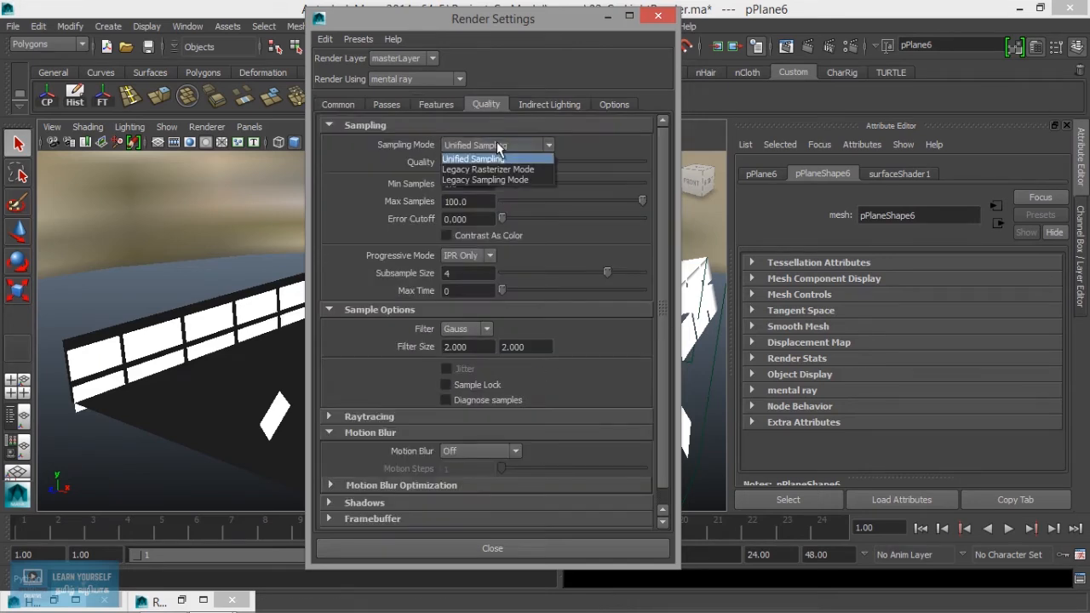
pyautogui.click(484, 180)
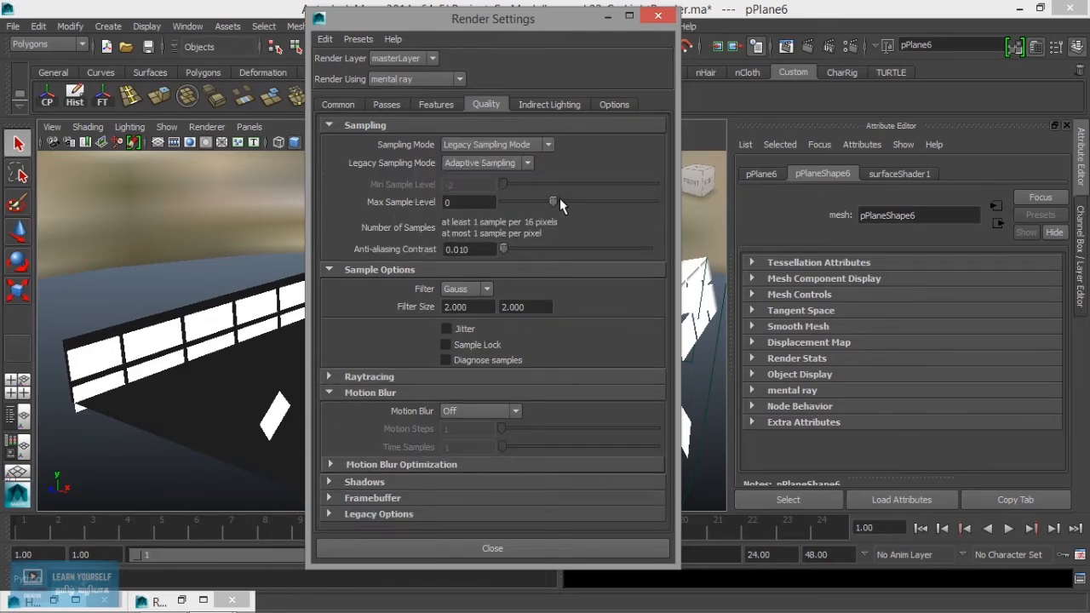
pyautogui.moveTo(554, 201); pyautogui.dragTo(604, 201)
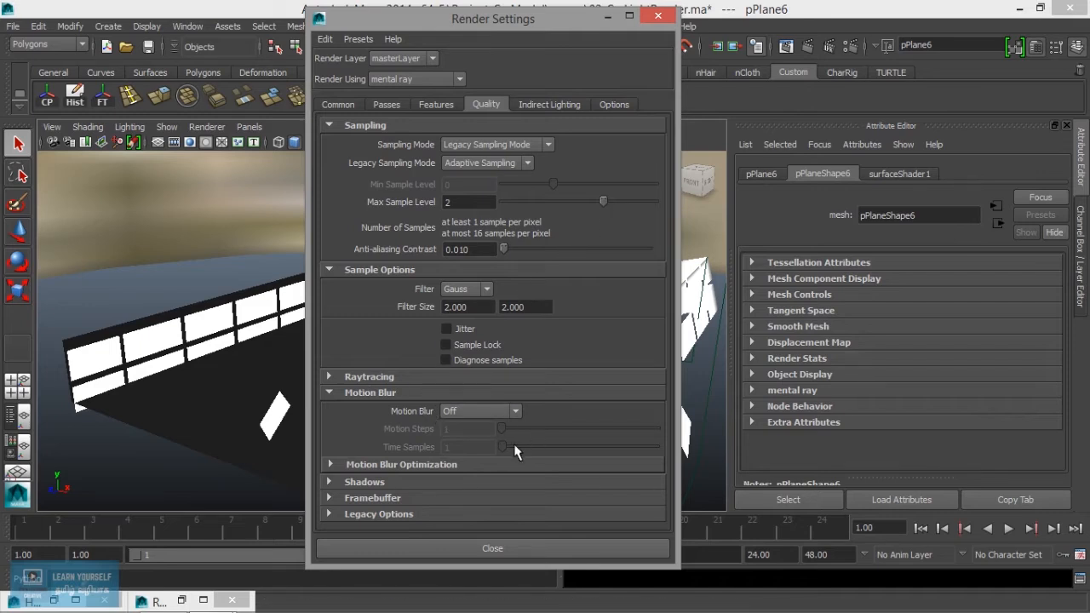
pyautogui.moveTo(378, 501)
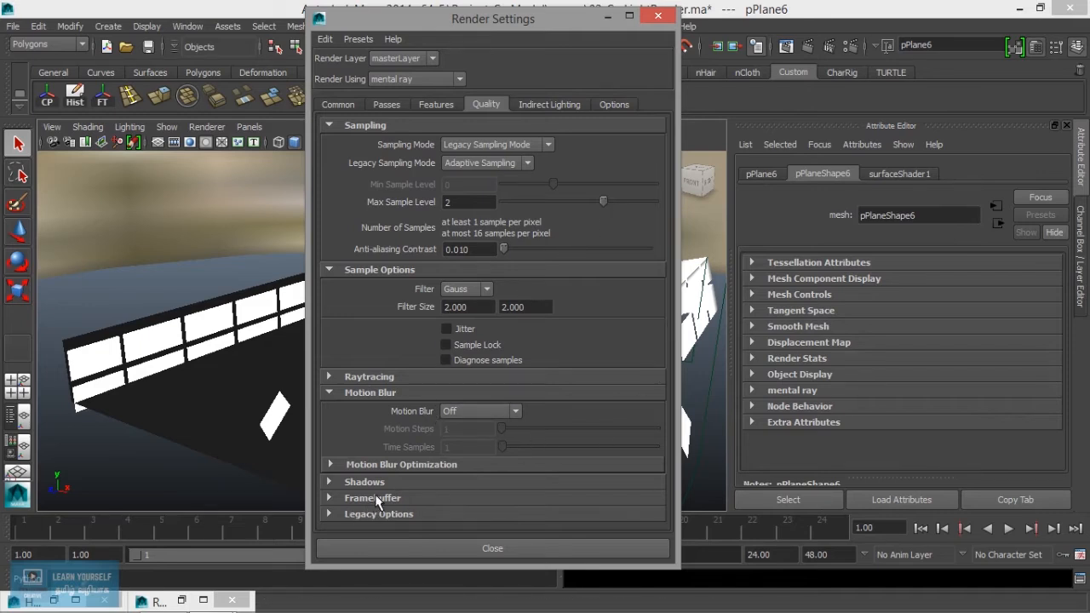
# - Expand the Framebuffer section and list the data types to pick RGB (Half) 3x16 Bit
pyautogui.click(371, 497)
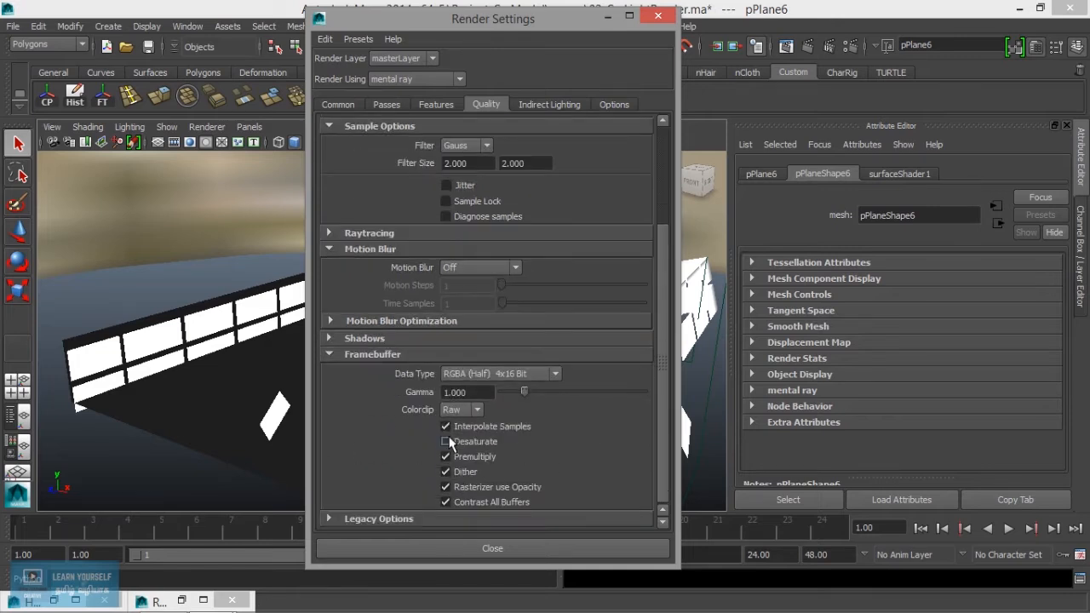
pyautogui.click(445, 441)
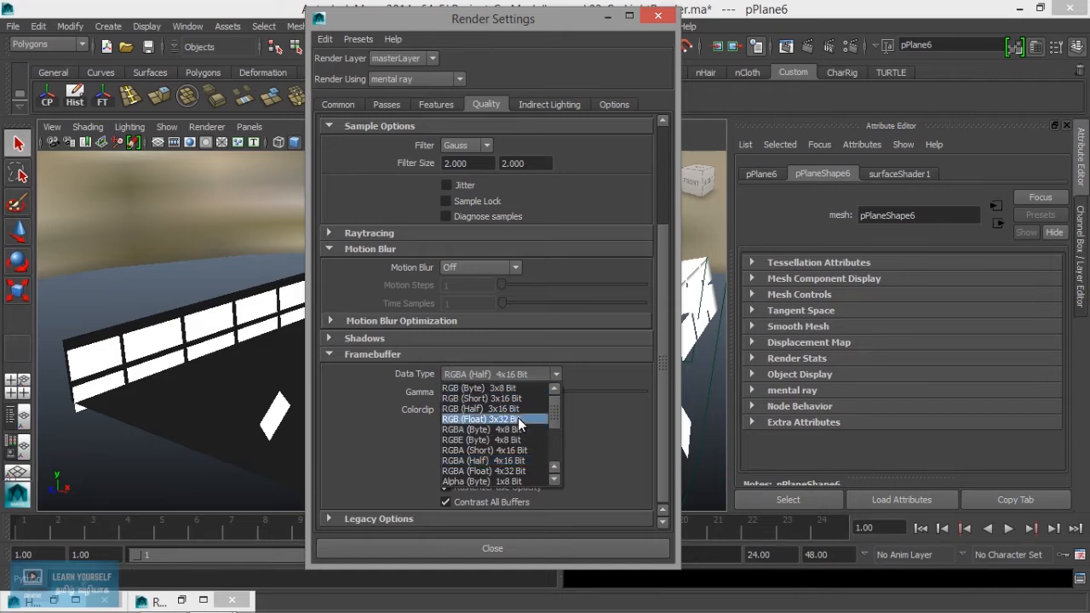
pyautogui.moveTo(494, 408)
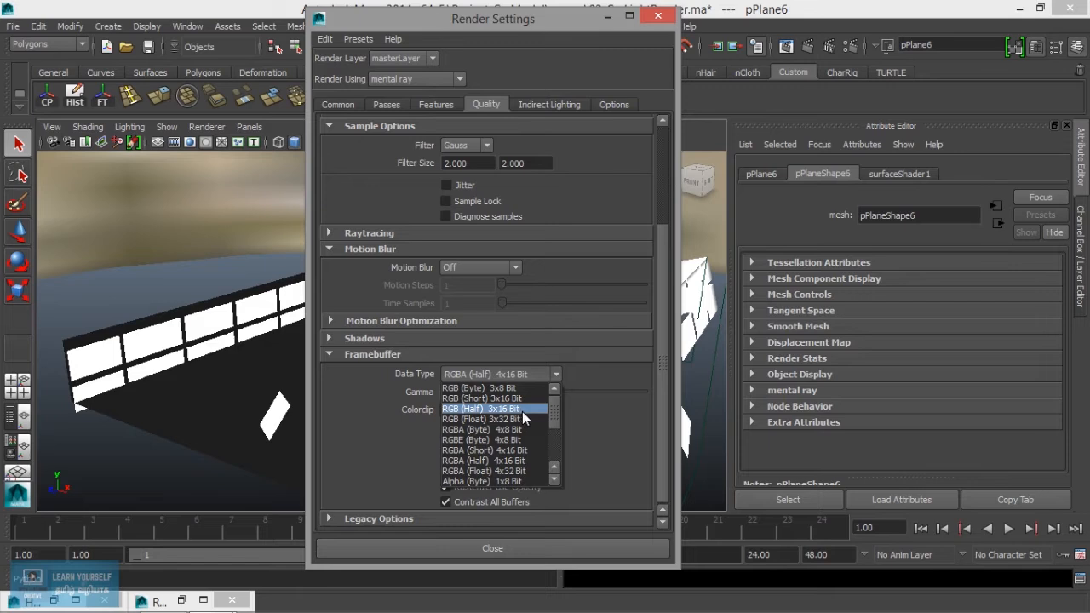
pyautogui.moveTo(528, 417)
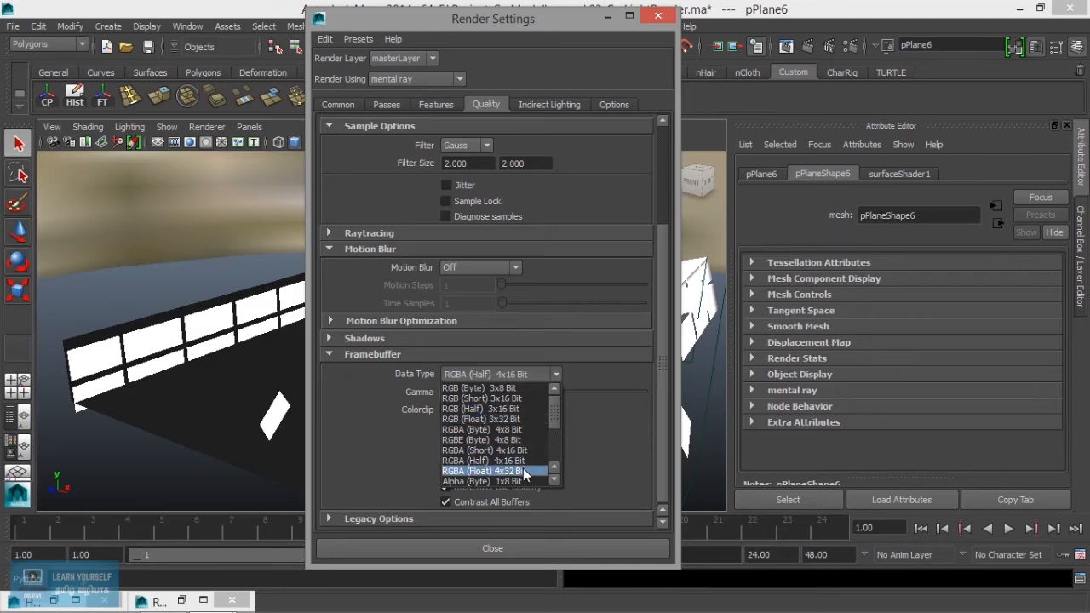
pyautogui.scroll(-3)
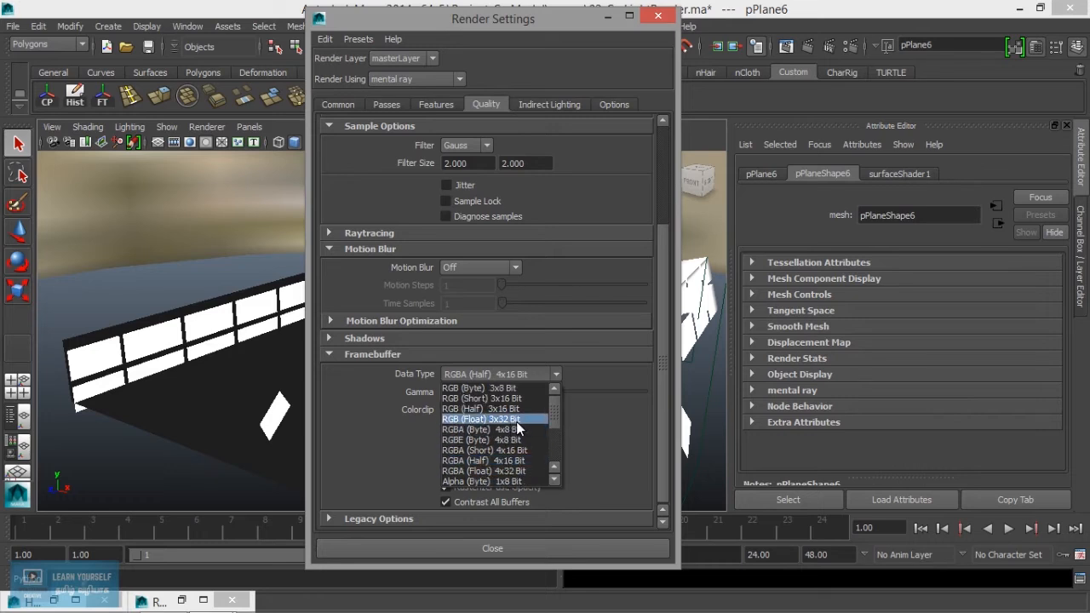
pyautogui.moveTo(493, 409)
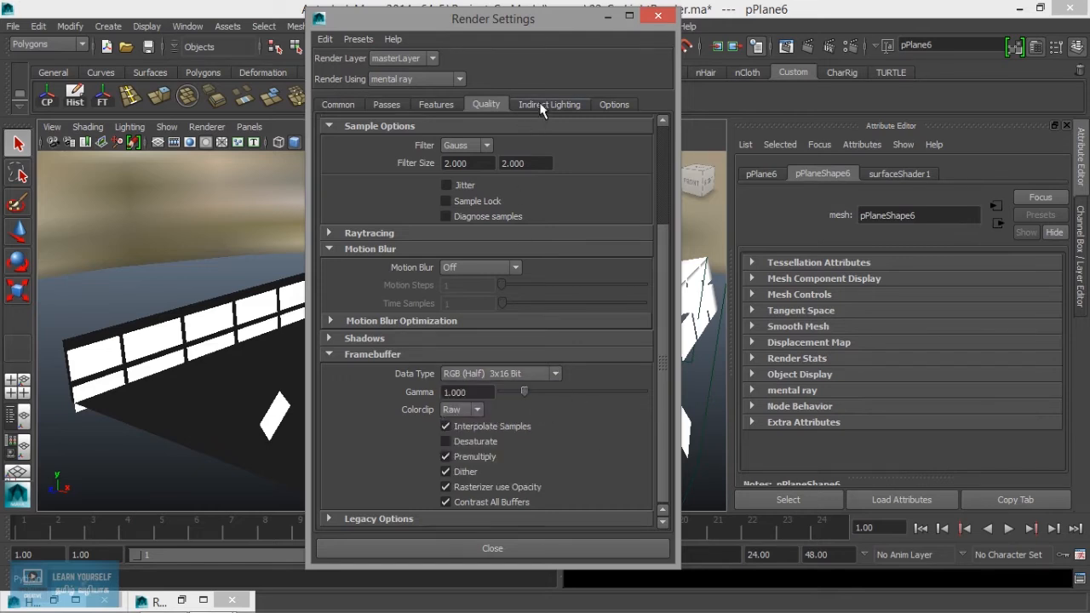
# - Set Final Gathering Accuracy to 200 in the Indirect Lighting settings
pyautogui.click(549, 104)
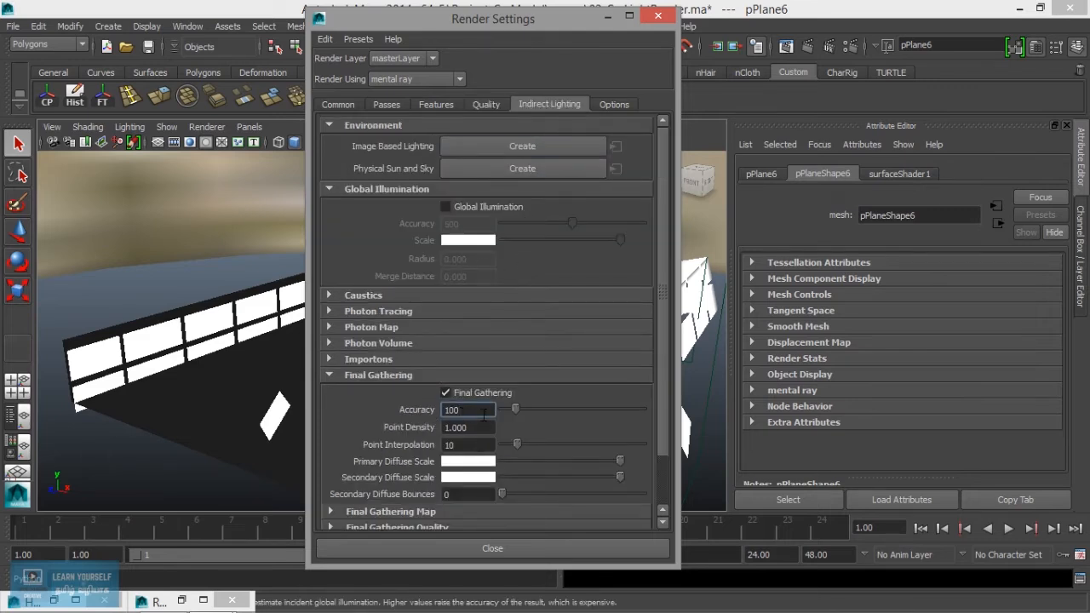
pyautogui.write('20')
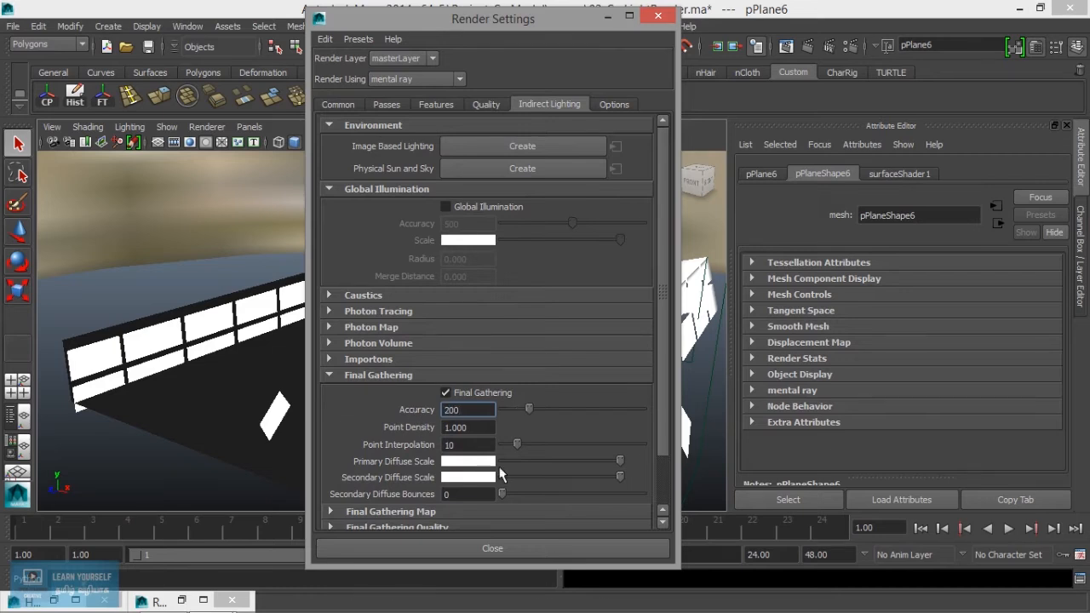
pyautogui.scroll(-3)
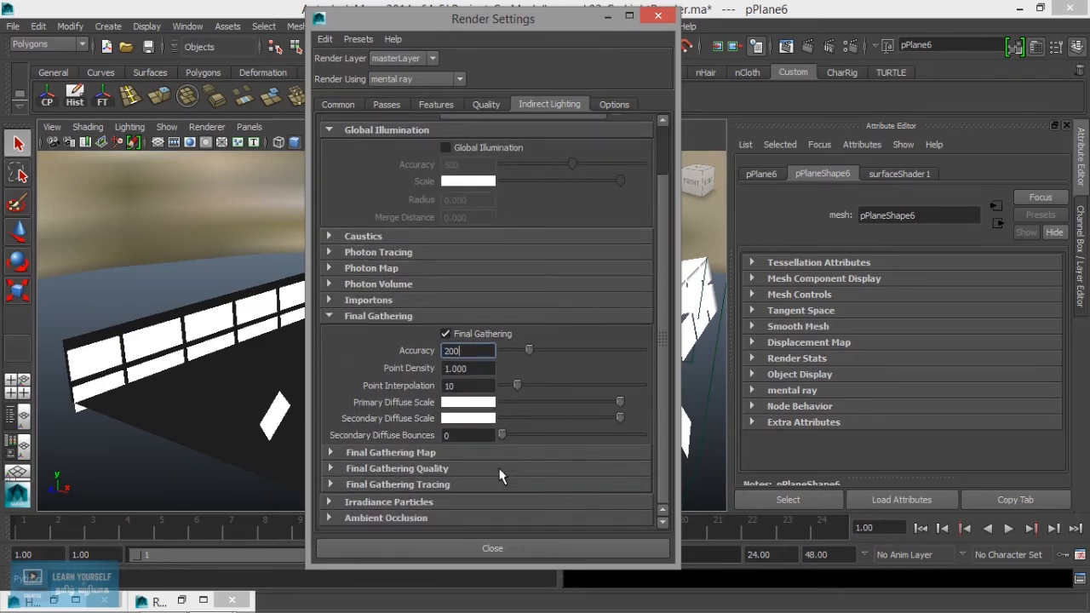
pyautogui.click(445, 147)
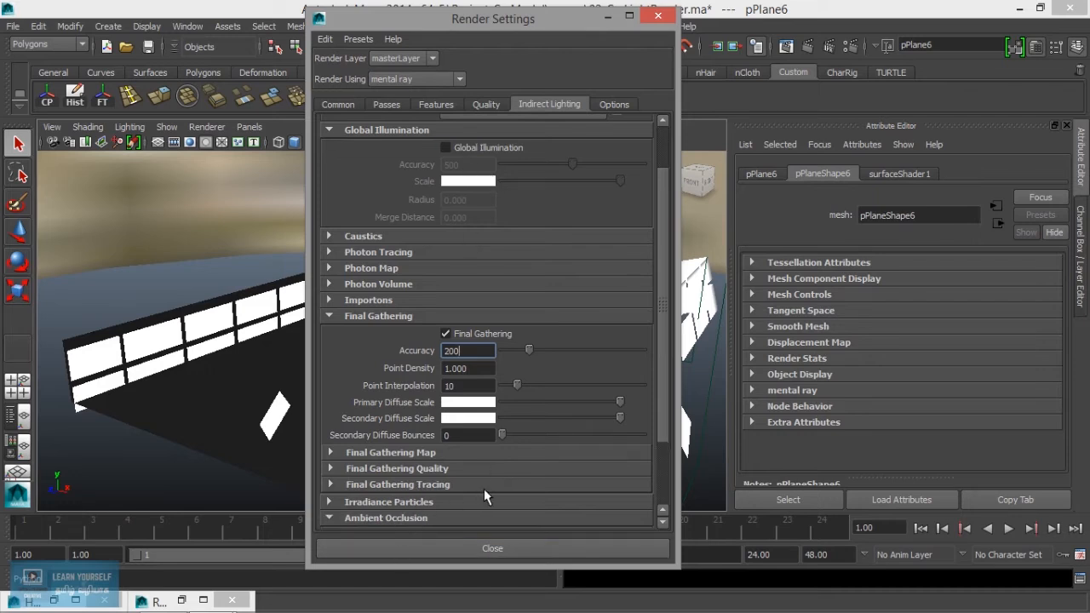
pyautogui.scroll(-3)
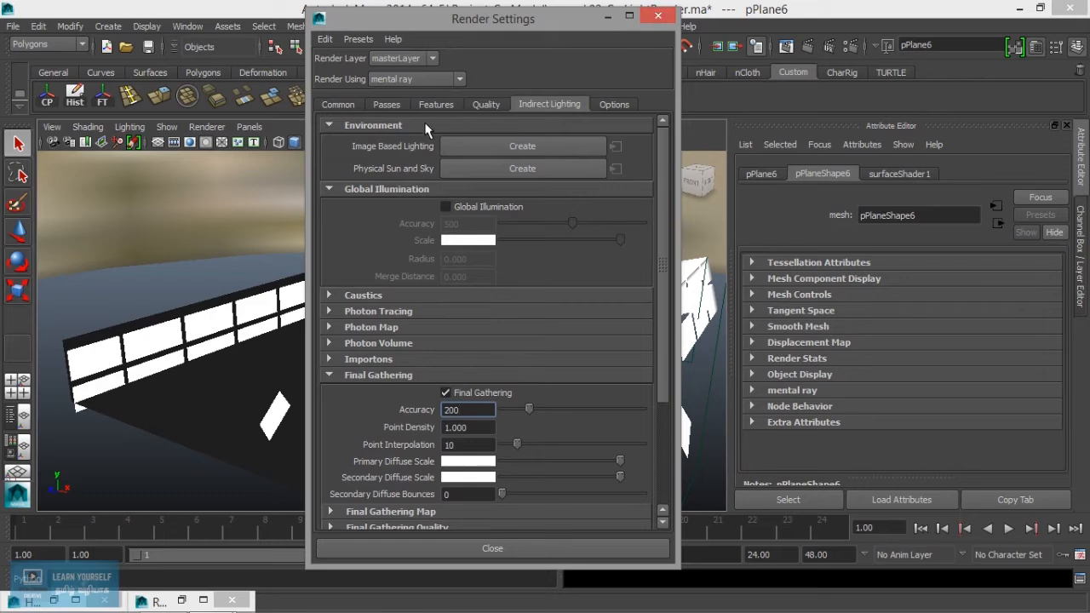
# - Set Project_CarModel as the current project via File > Set Project, then close Render Settings
pyautogui.click(338, 103)
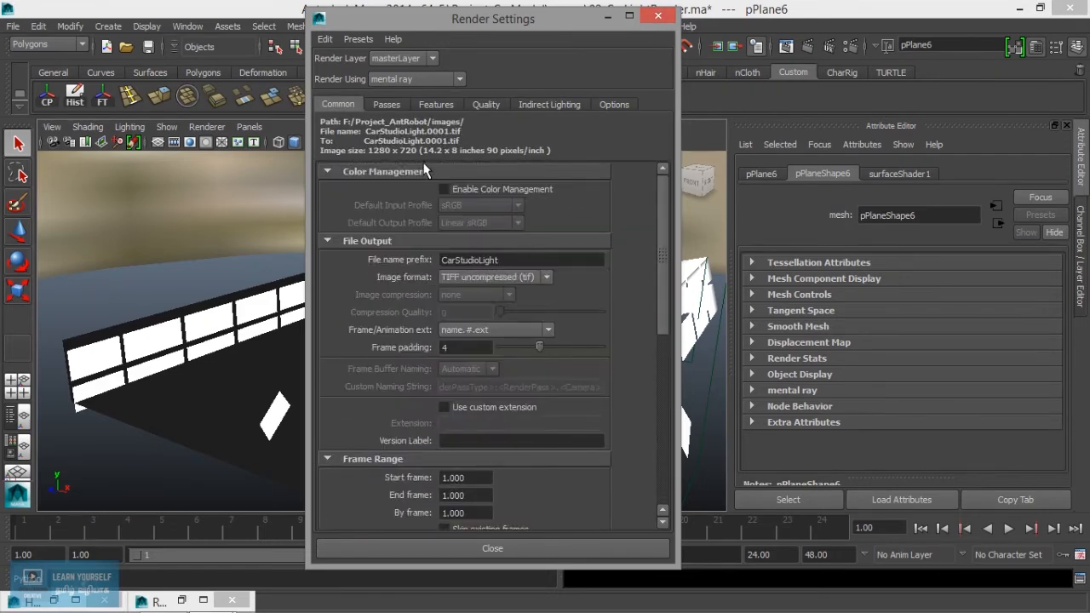
pyautogui.click(14, 25)
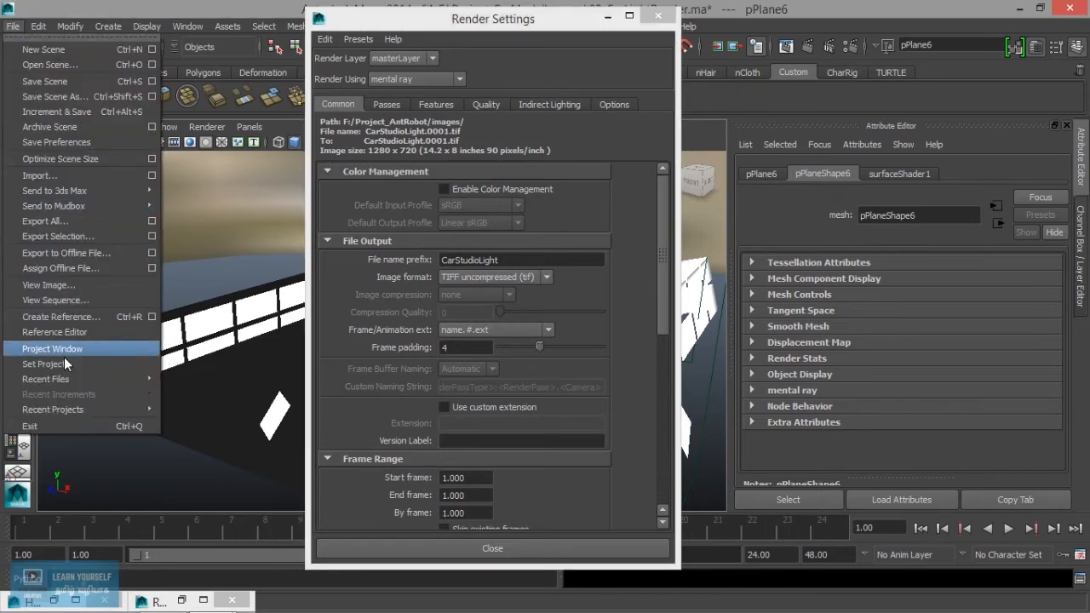
pyautogui.click(42, 365)
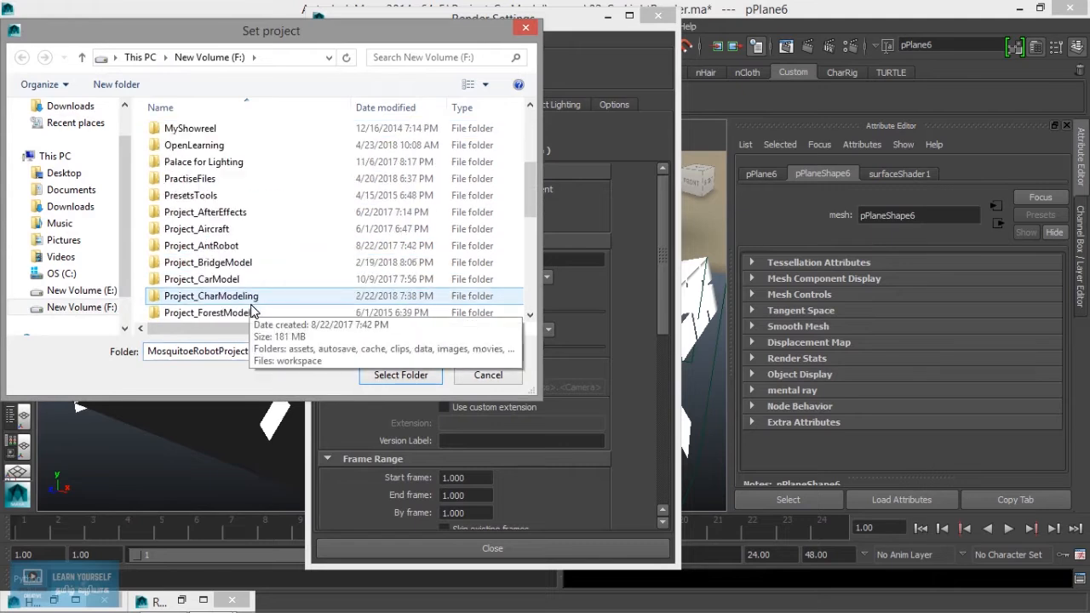
pyautogui.doubleClick(201, 280)
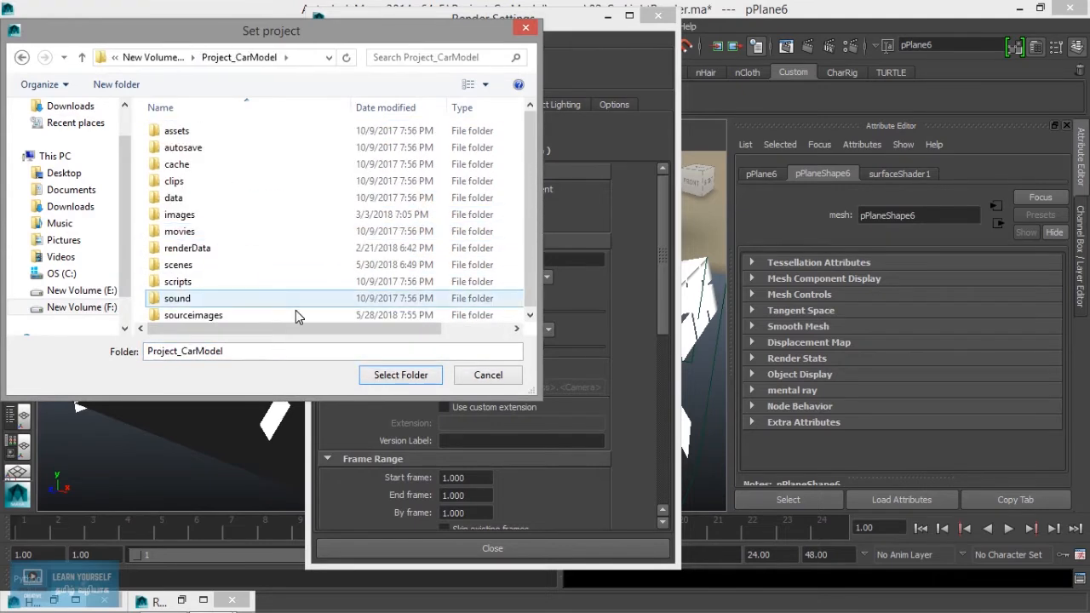
pyautogui.click(400, 374)
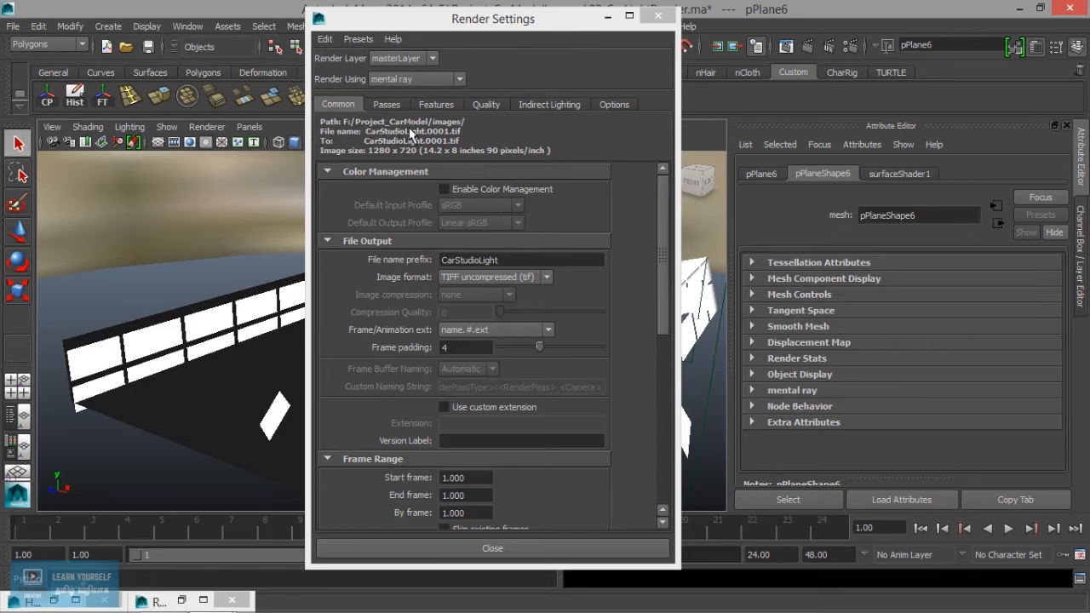
pyautogui.moveTo(429, 146)
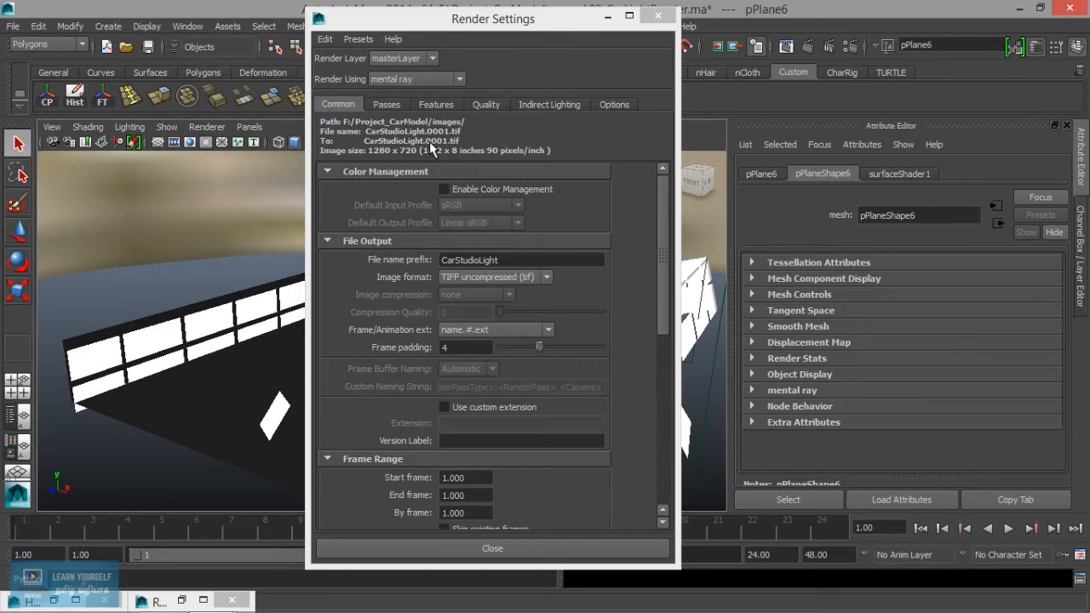
pyautogui.click(147, 48)
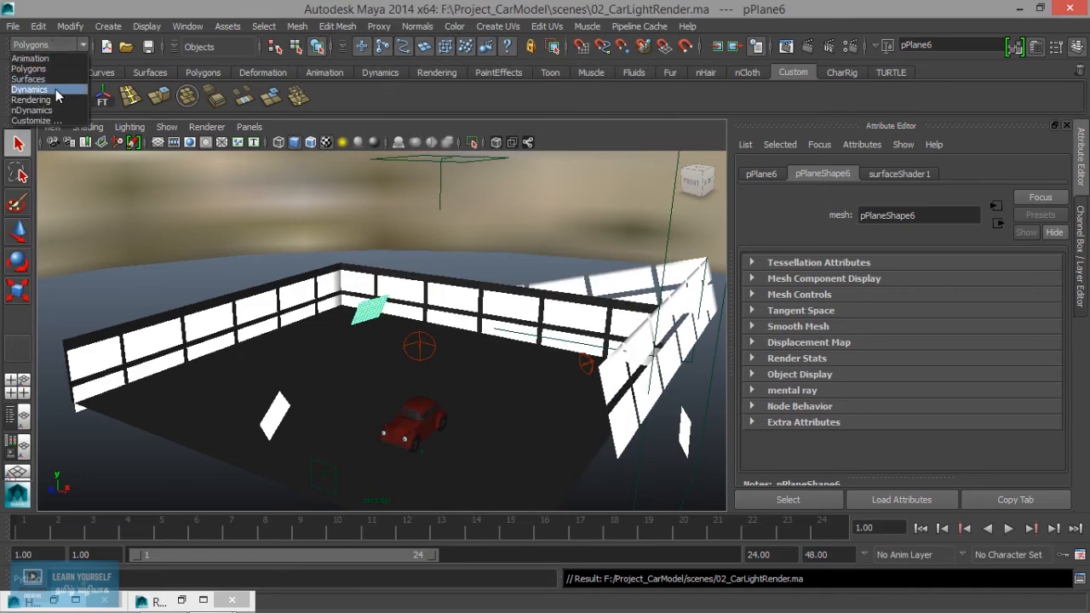
# - From the Rendering menu set, run Batch Render and check its progress in the Script Editor
pyautogui.click(385, 25)
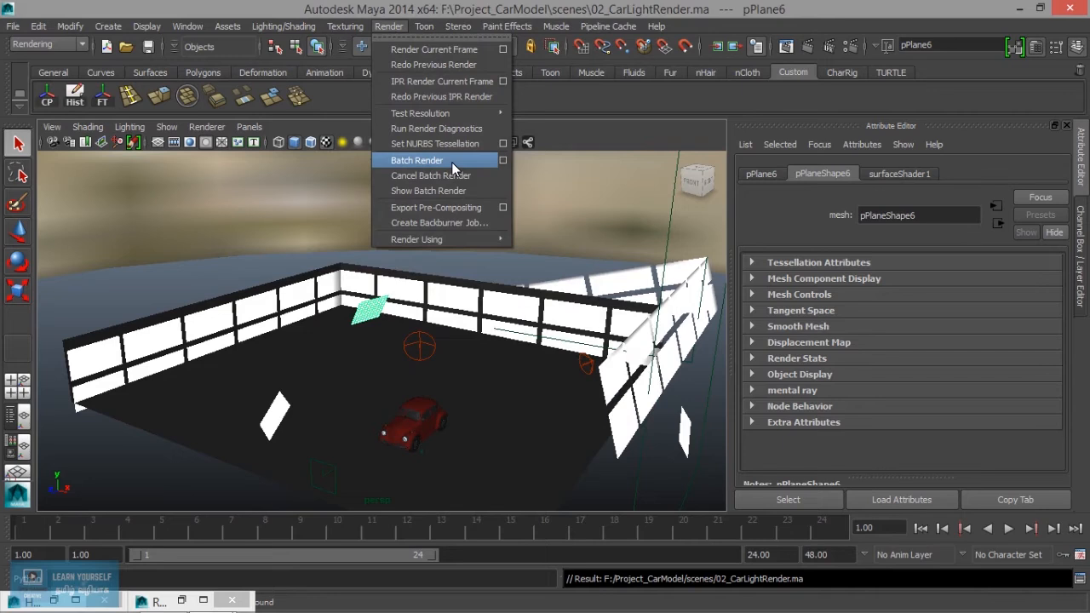
pyautogui.click(416, 160)
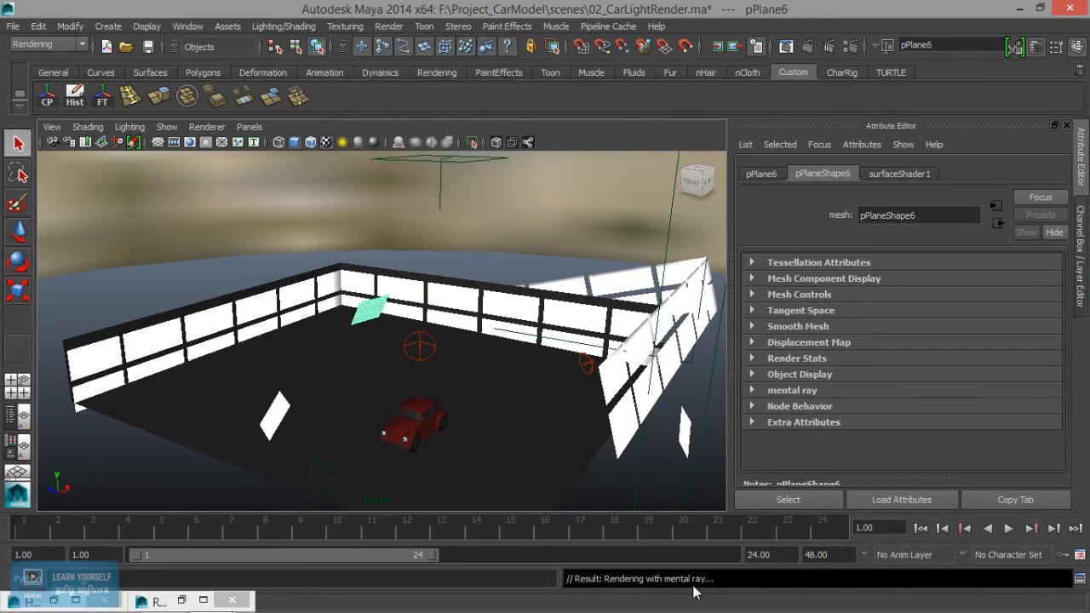
pyautogui.moveTo(702, 581)
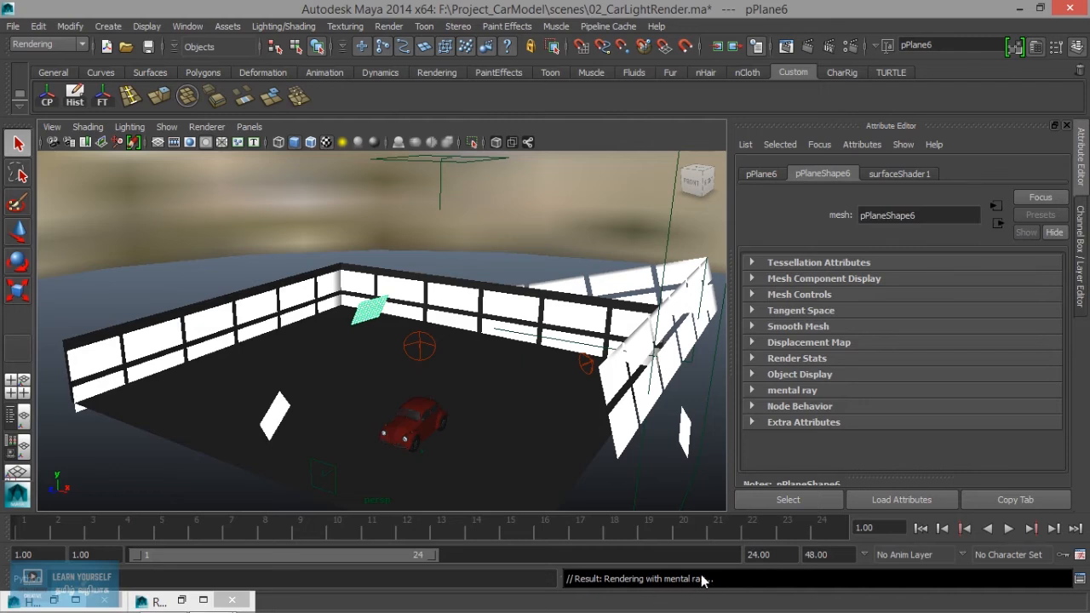
pyautogui.moveTo(1013, 596)
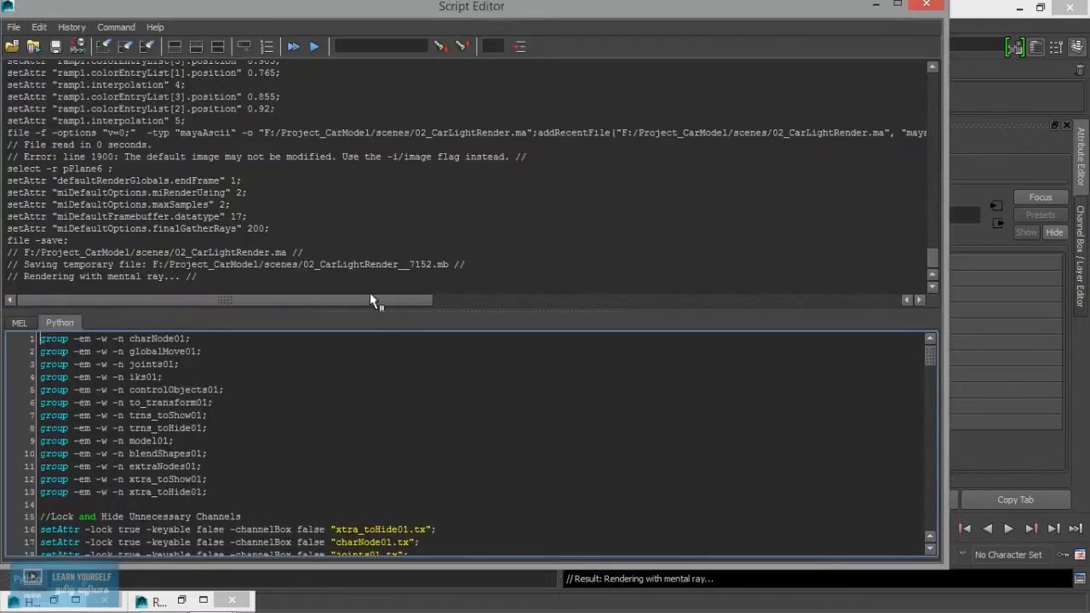
pyautogui.rightClick(375, 298)
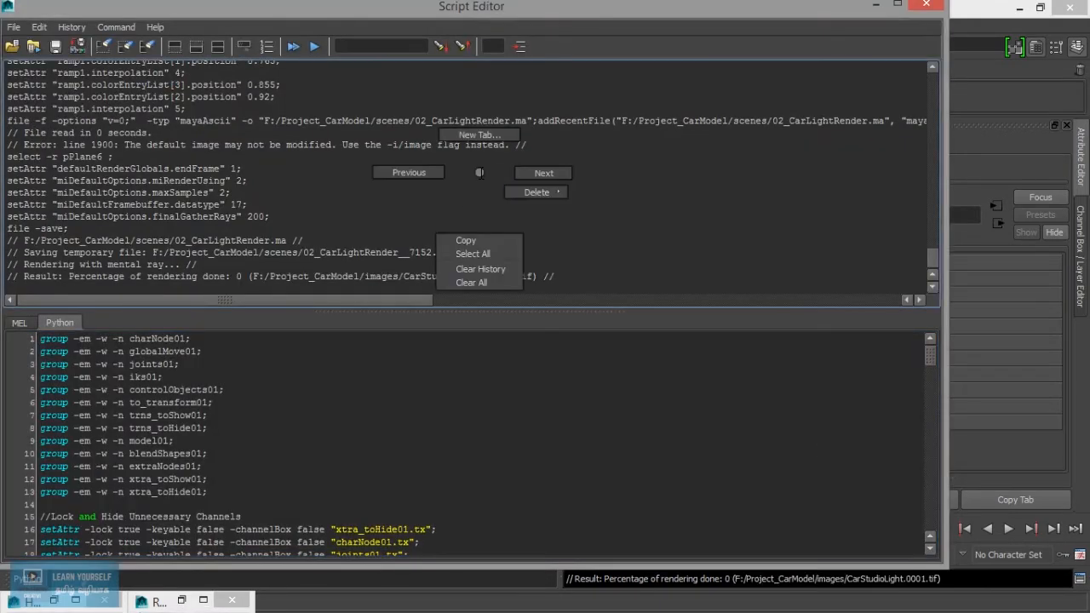
pyautogui.click(470, 283)
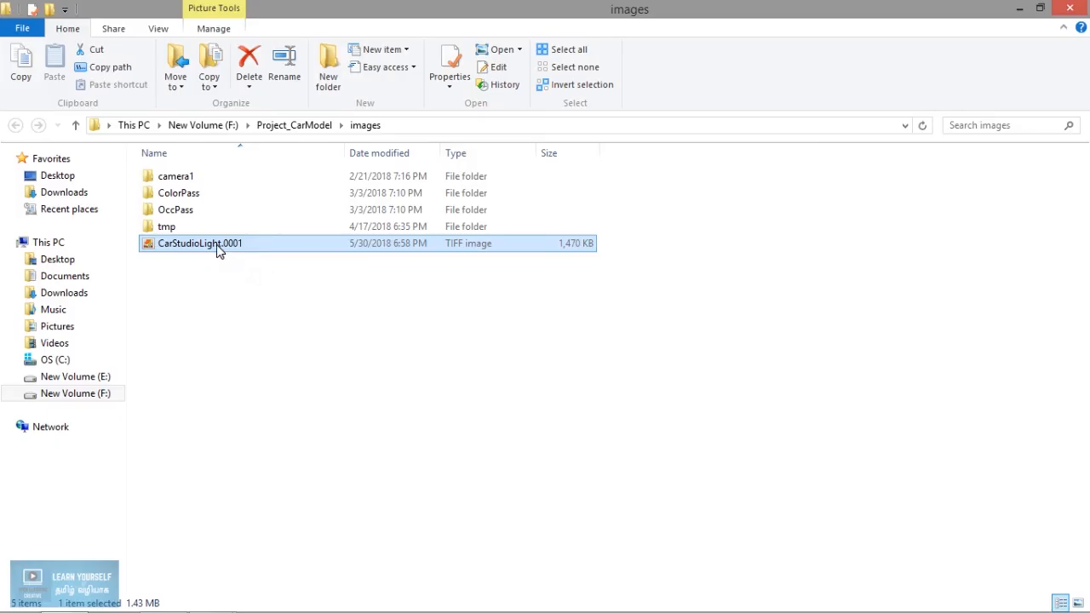
pyautogui.moveTo(240, 252)
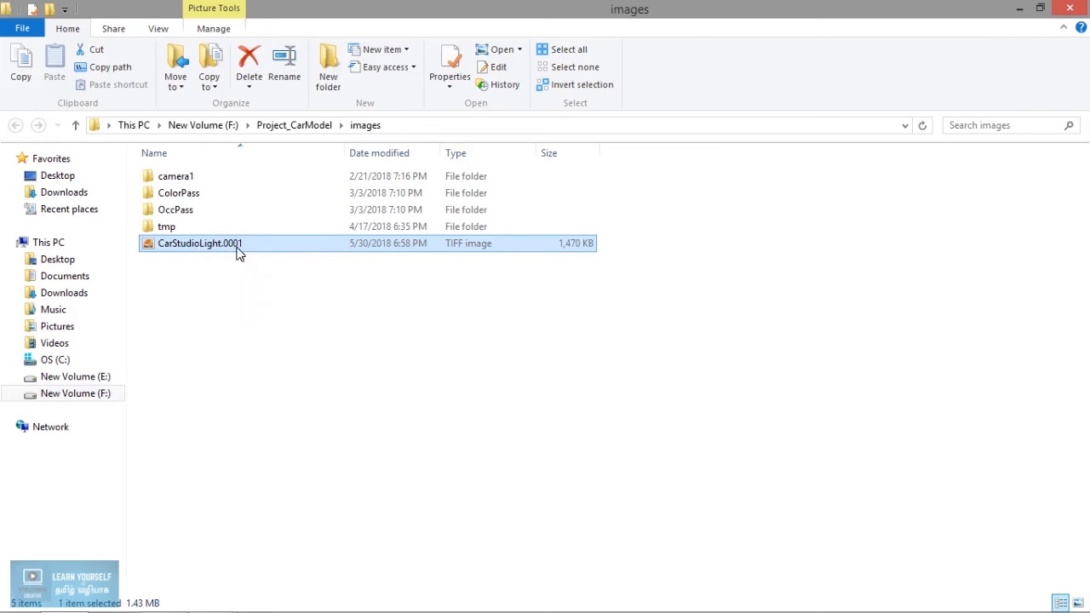
pyautogui.moveTo(203, 250)
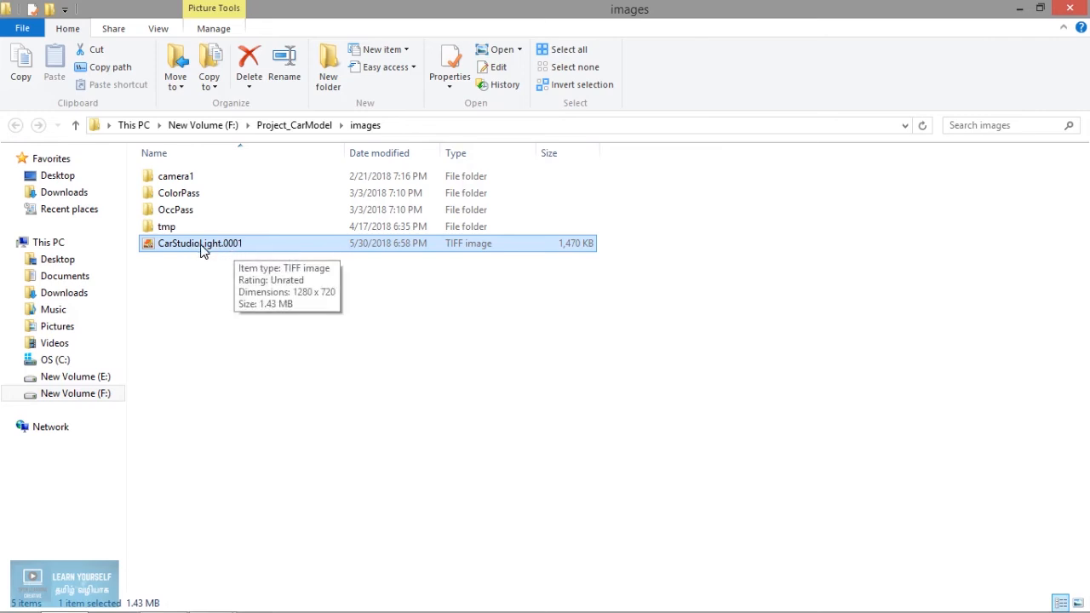
# - Open CarStudioLight.0001 from the Project_CarModel images folder to view the red Beetle render
pyautogui.doubleClick(201, 242)
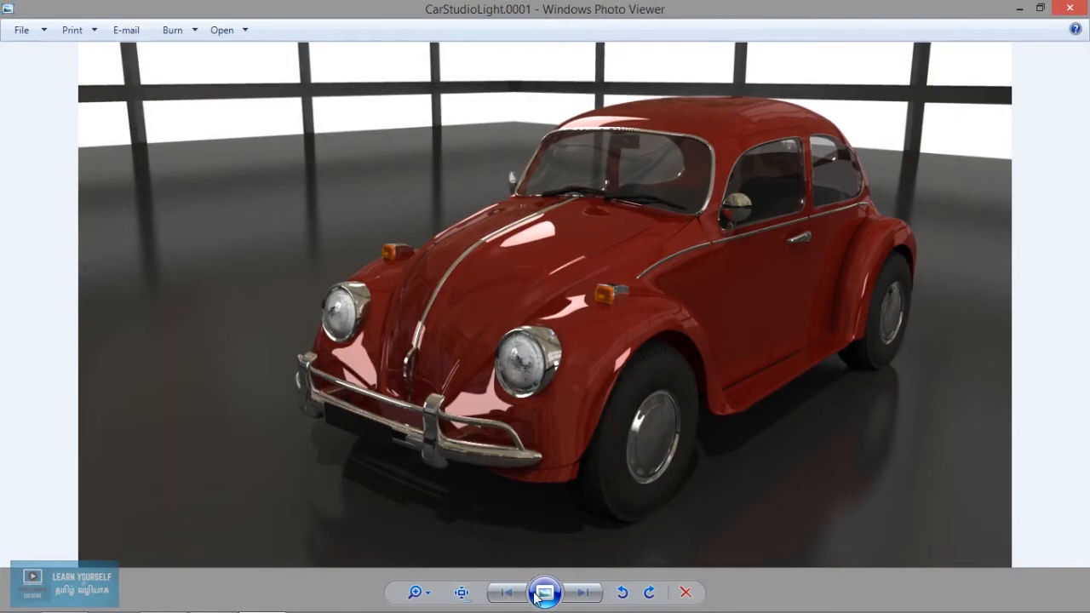
# - Start the slide show to display the rendered CarStudioLight.0001 Beetle image full screen
pyautogui.click(545, 593)
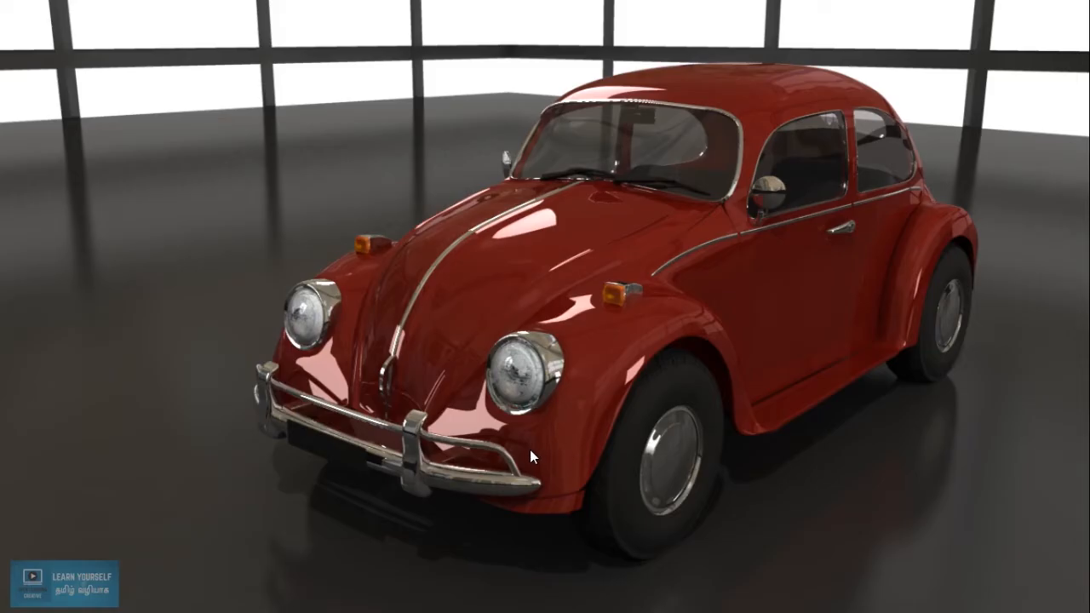
pyautogui.moveTo(518, 400)
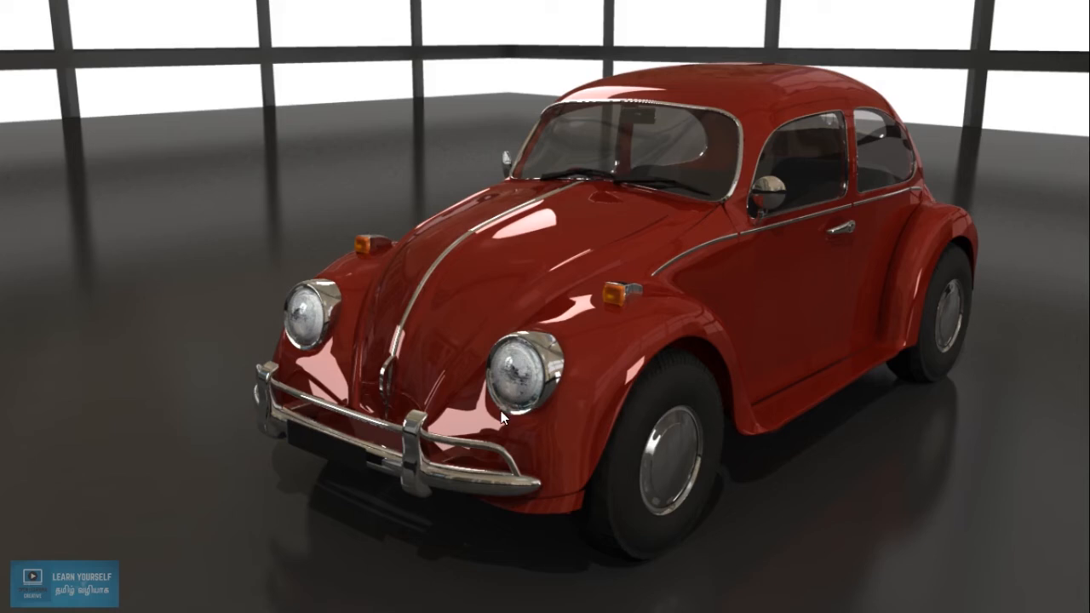
pyautogui.moveTo(519, 402)
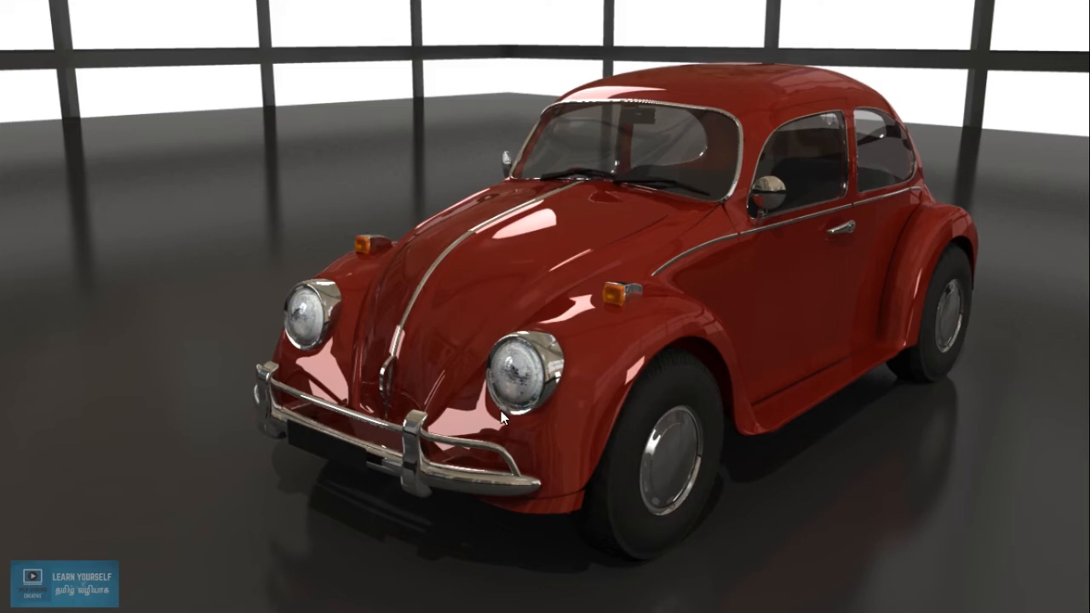
pyautogui.moveTo(501, 419)
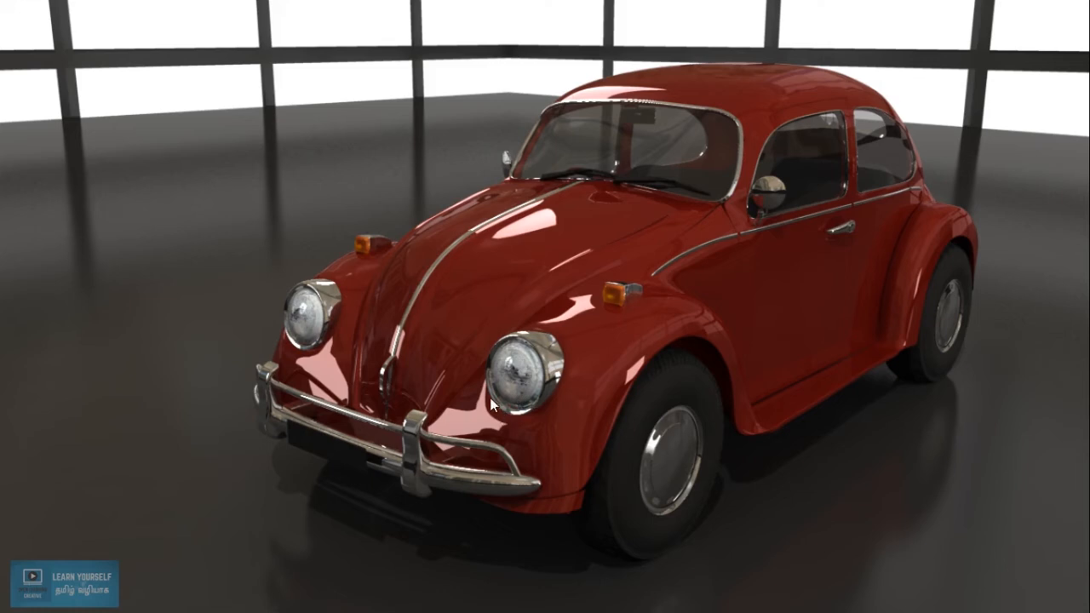